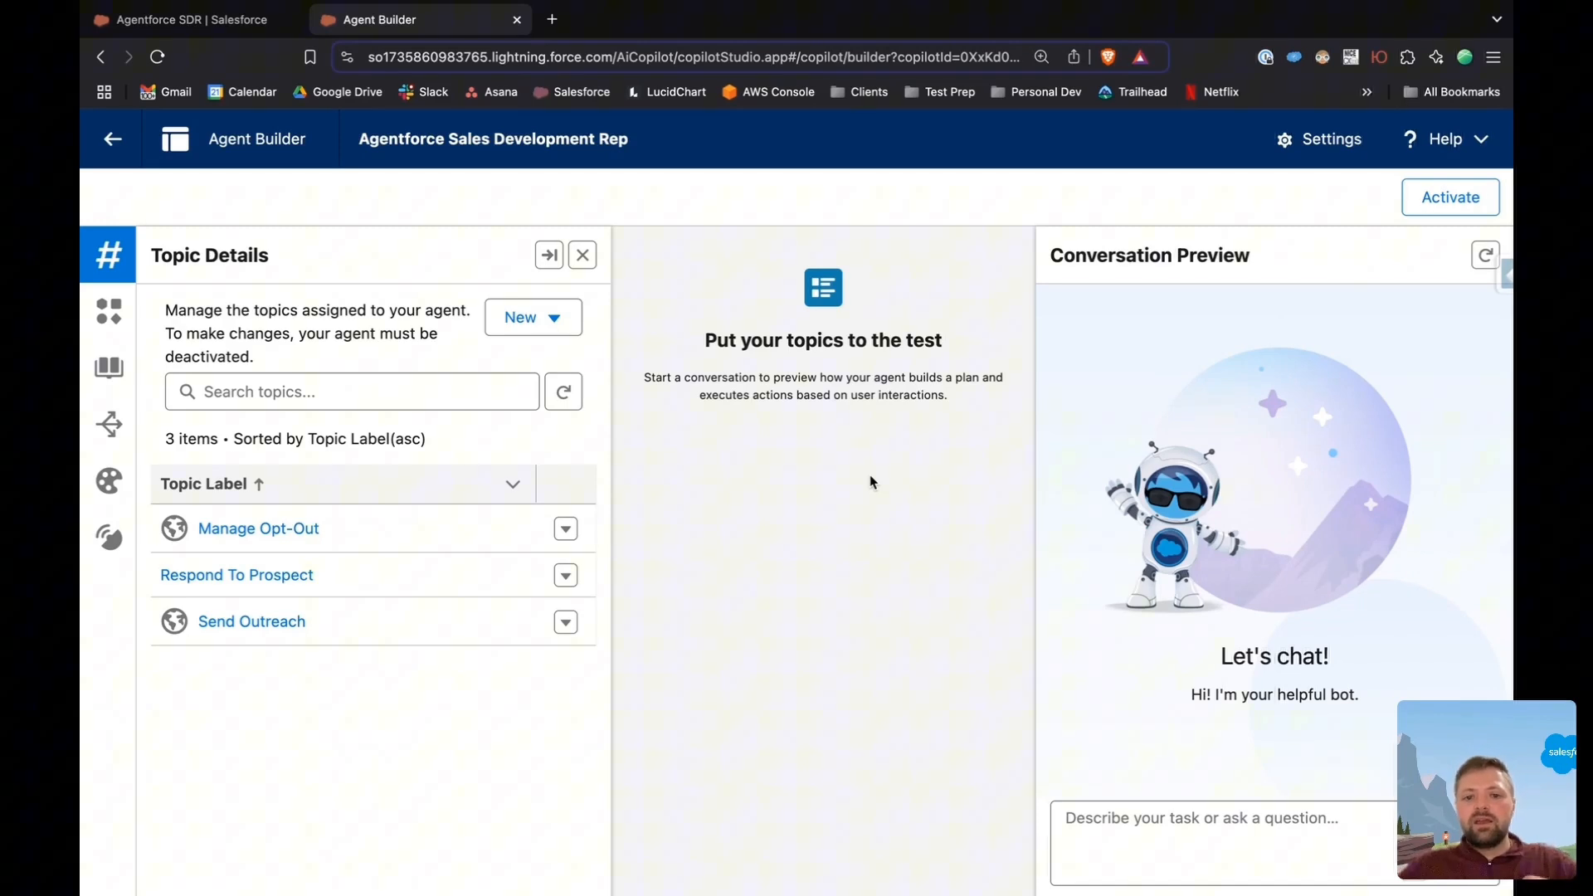
mouse_move(702, 393)
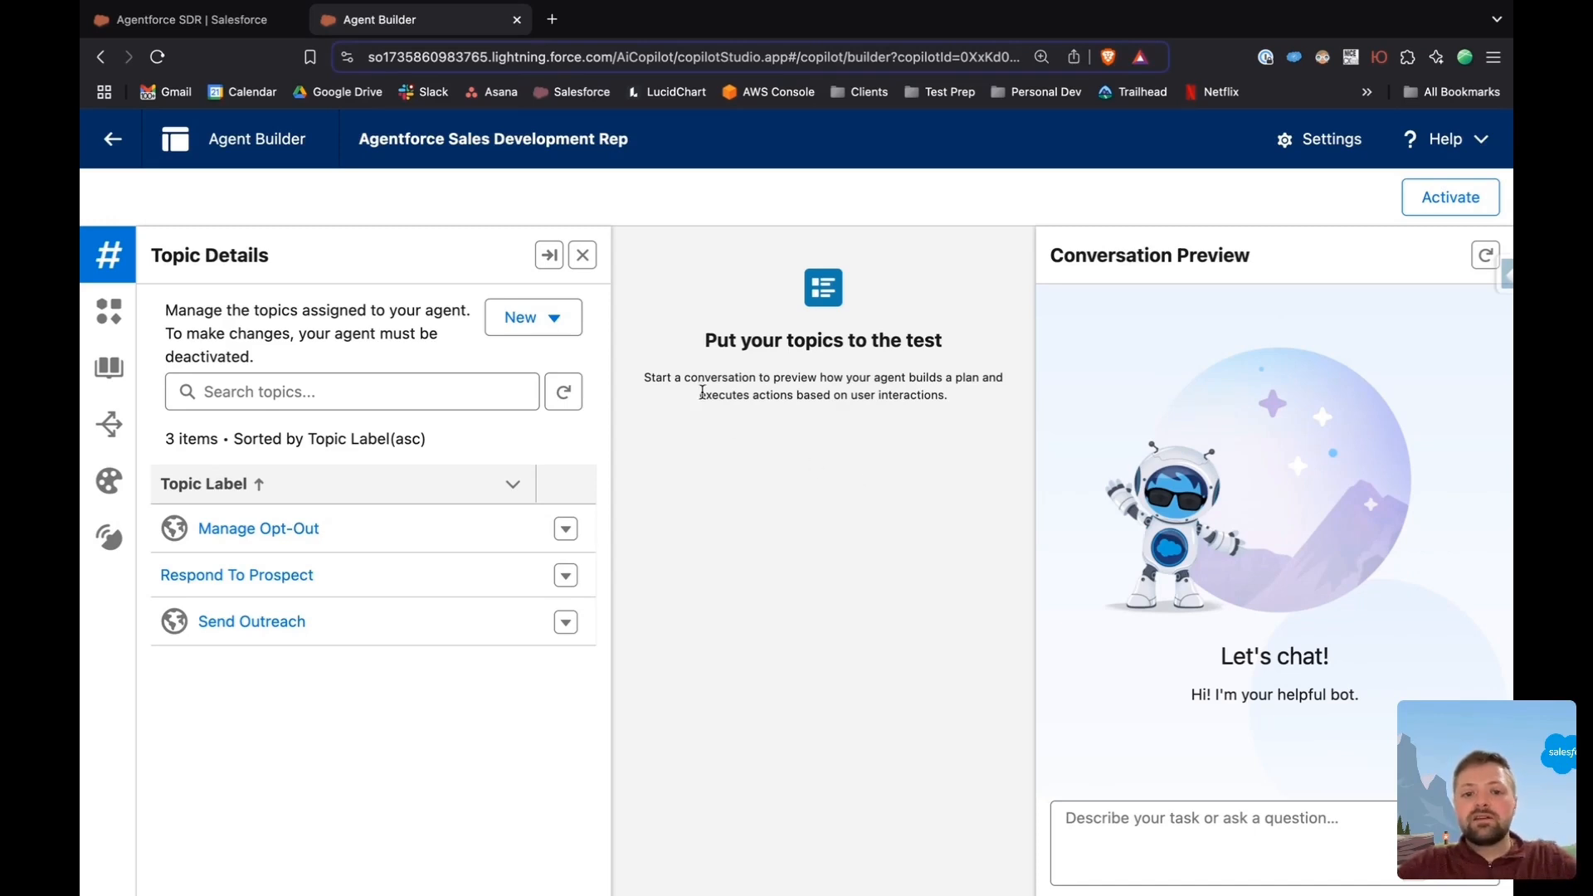
- Create a new topic and enter the label 'Schedule a Sales Meeting'
click(532, 317)
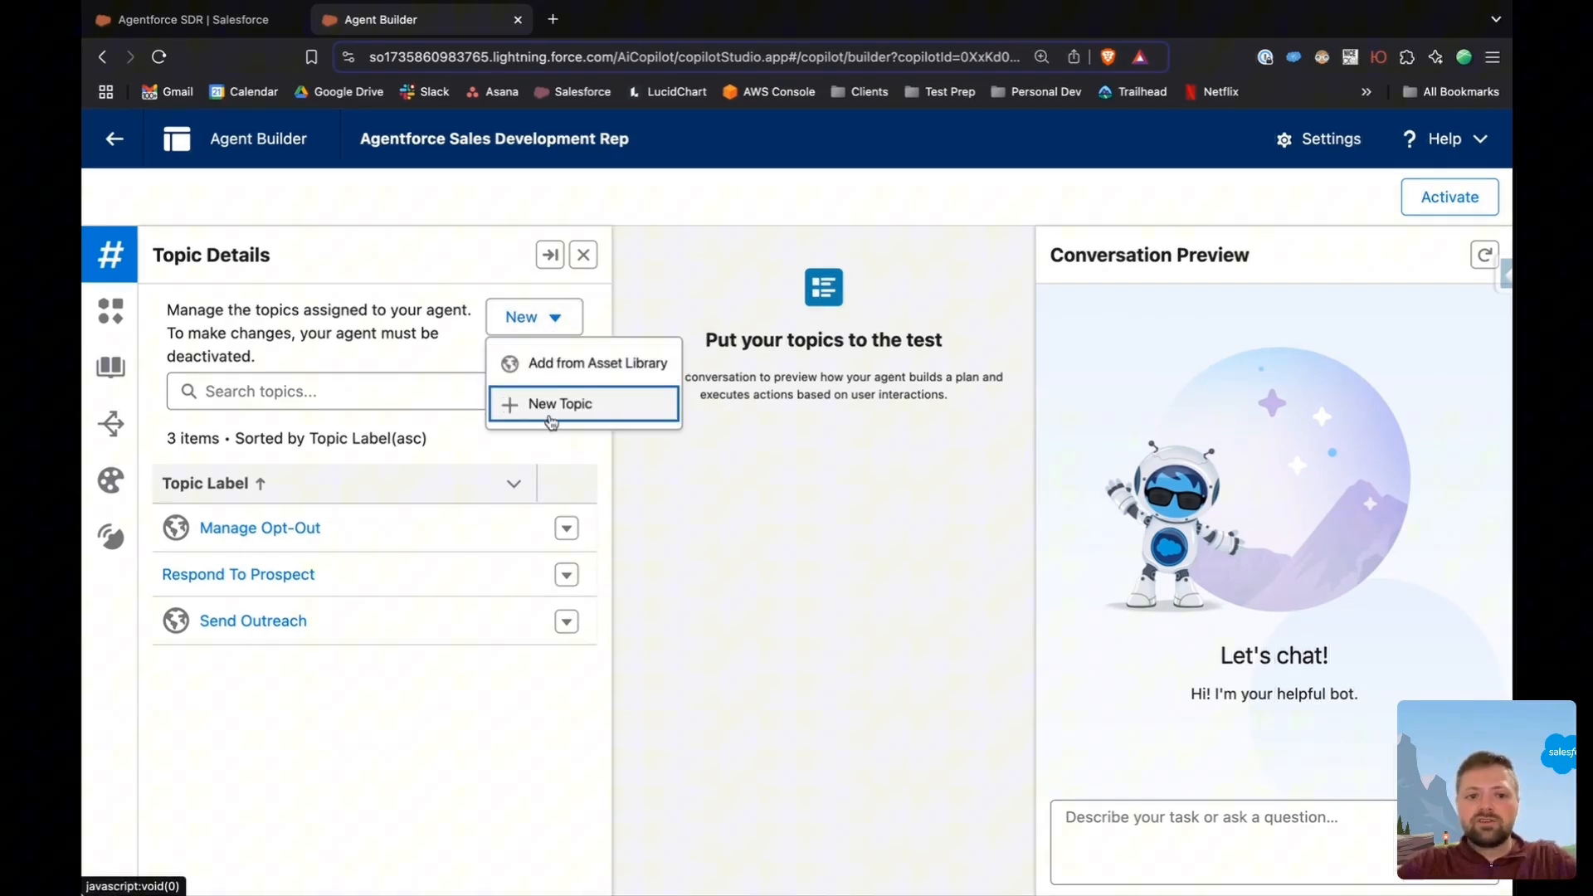
click(558, 403)
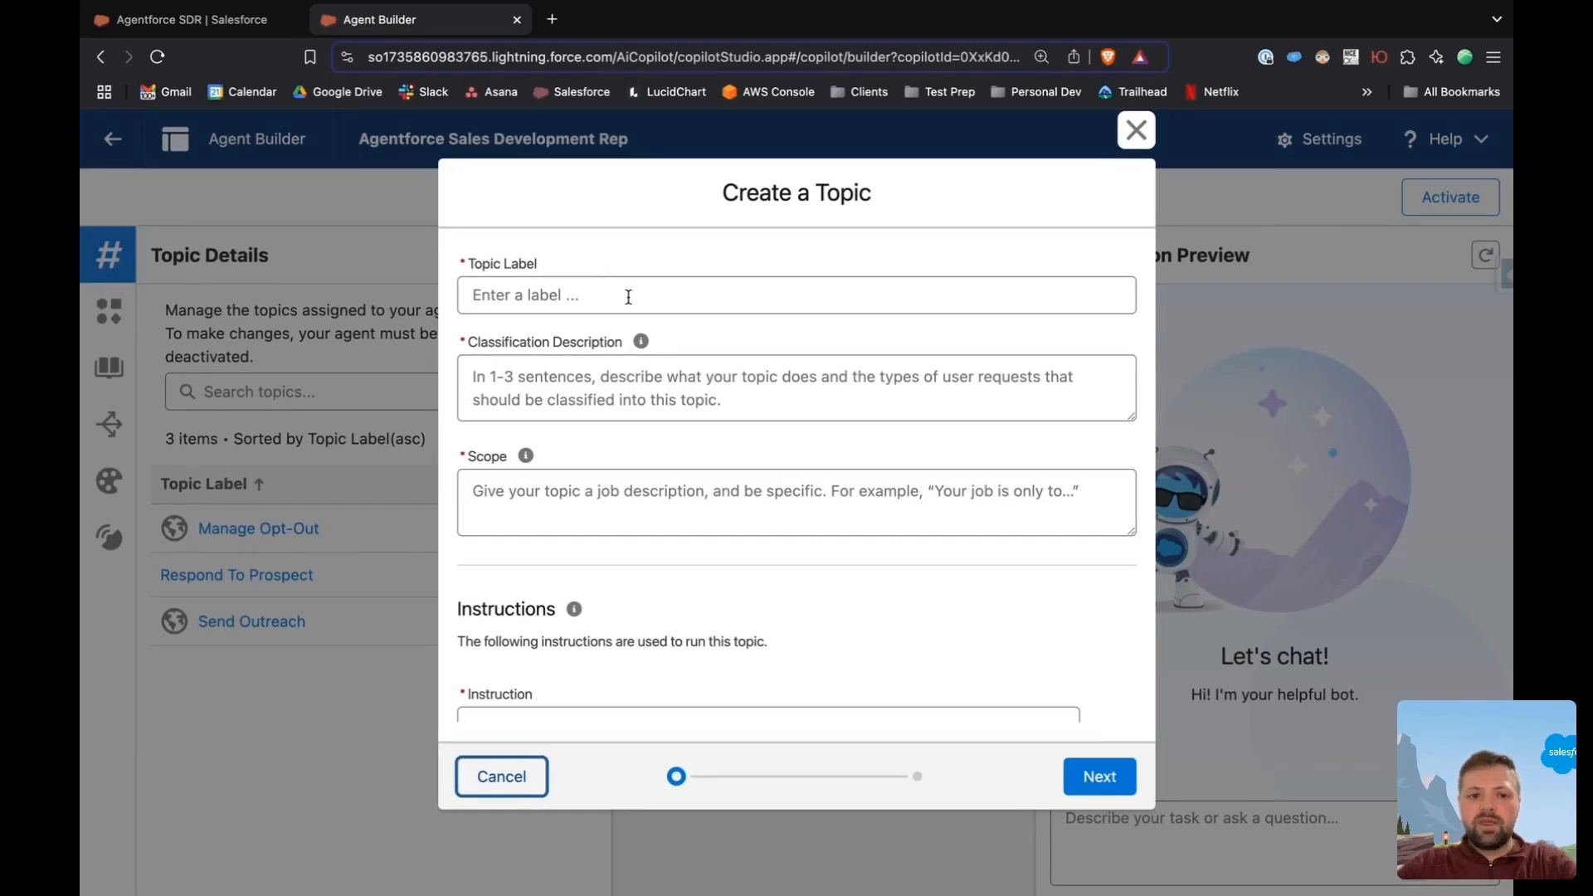
text(Sche)
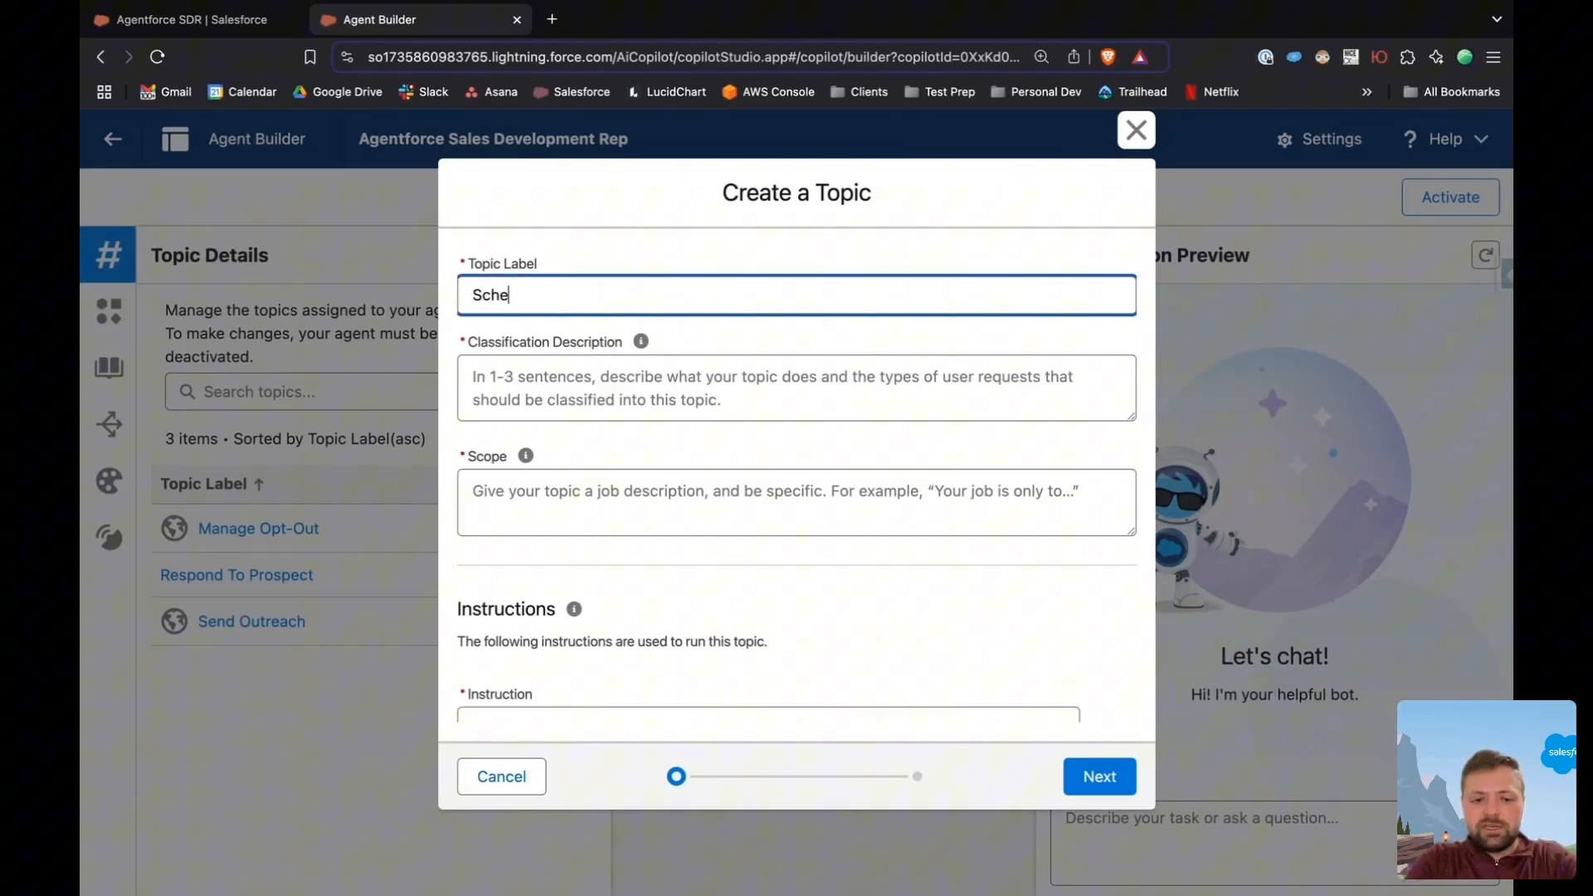
text(dule a Sa)
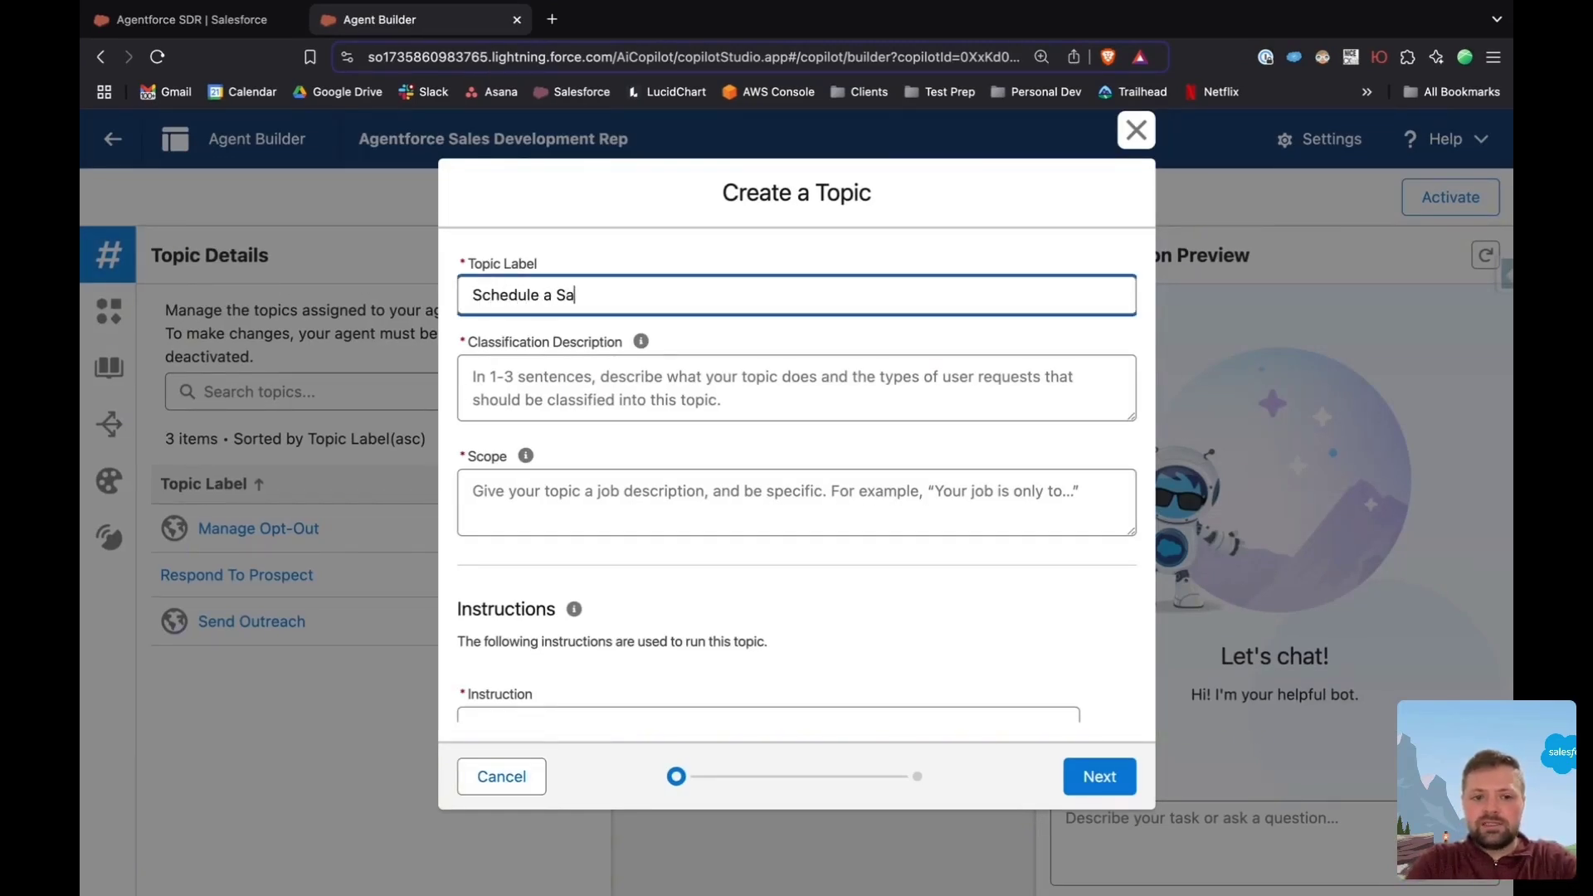
text(les Meeting)
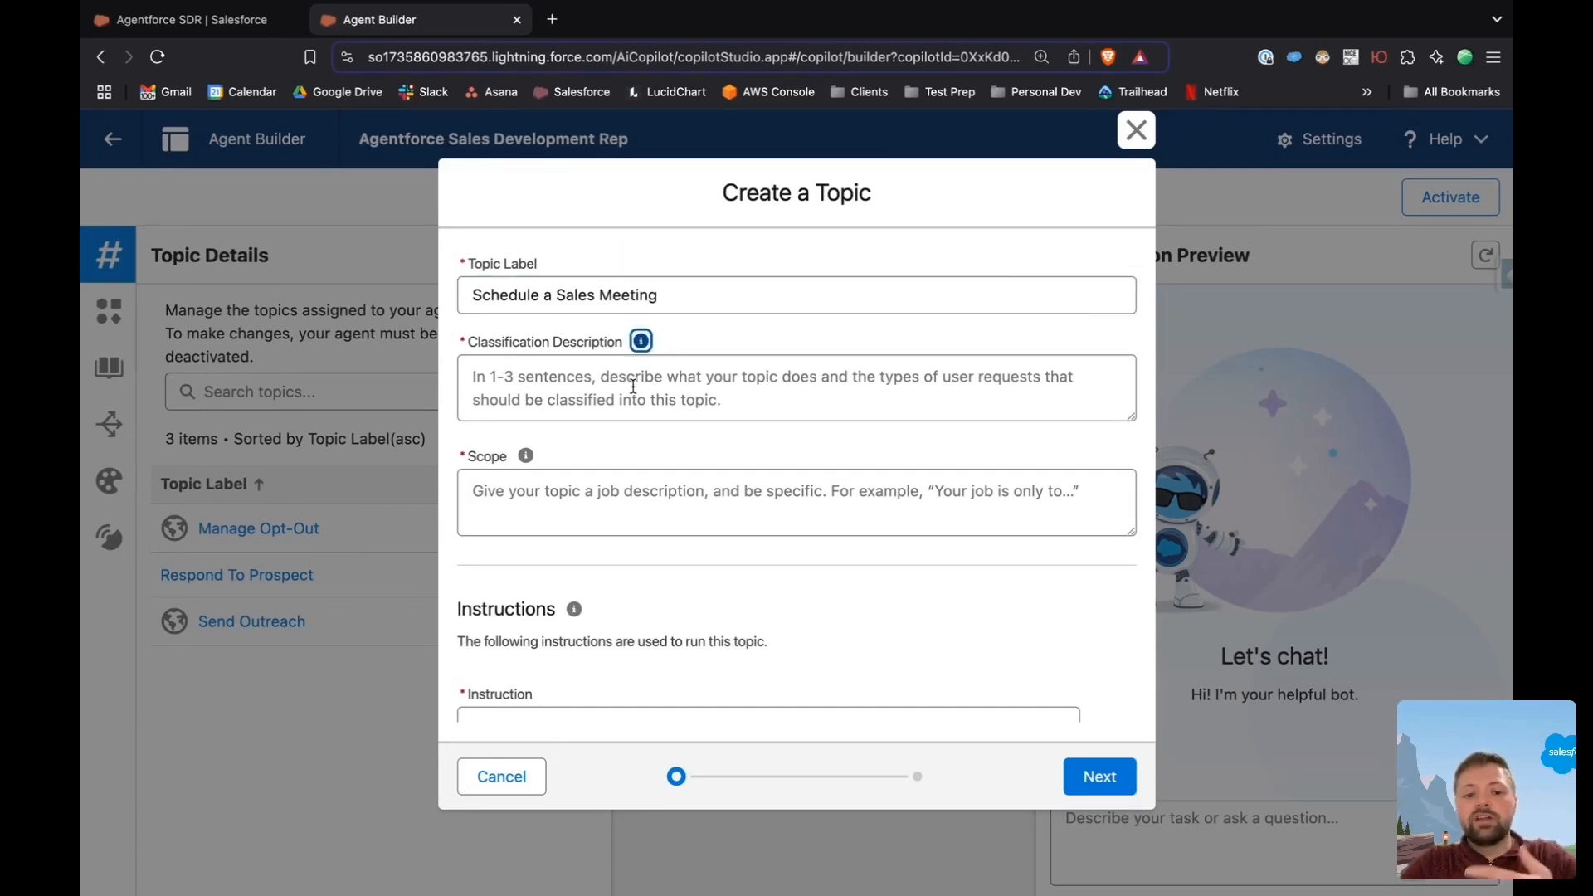
scroll(up, 3)
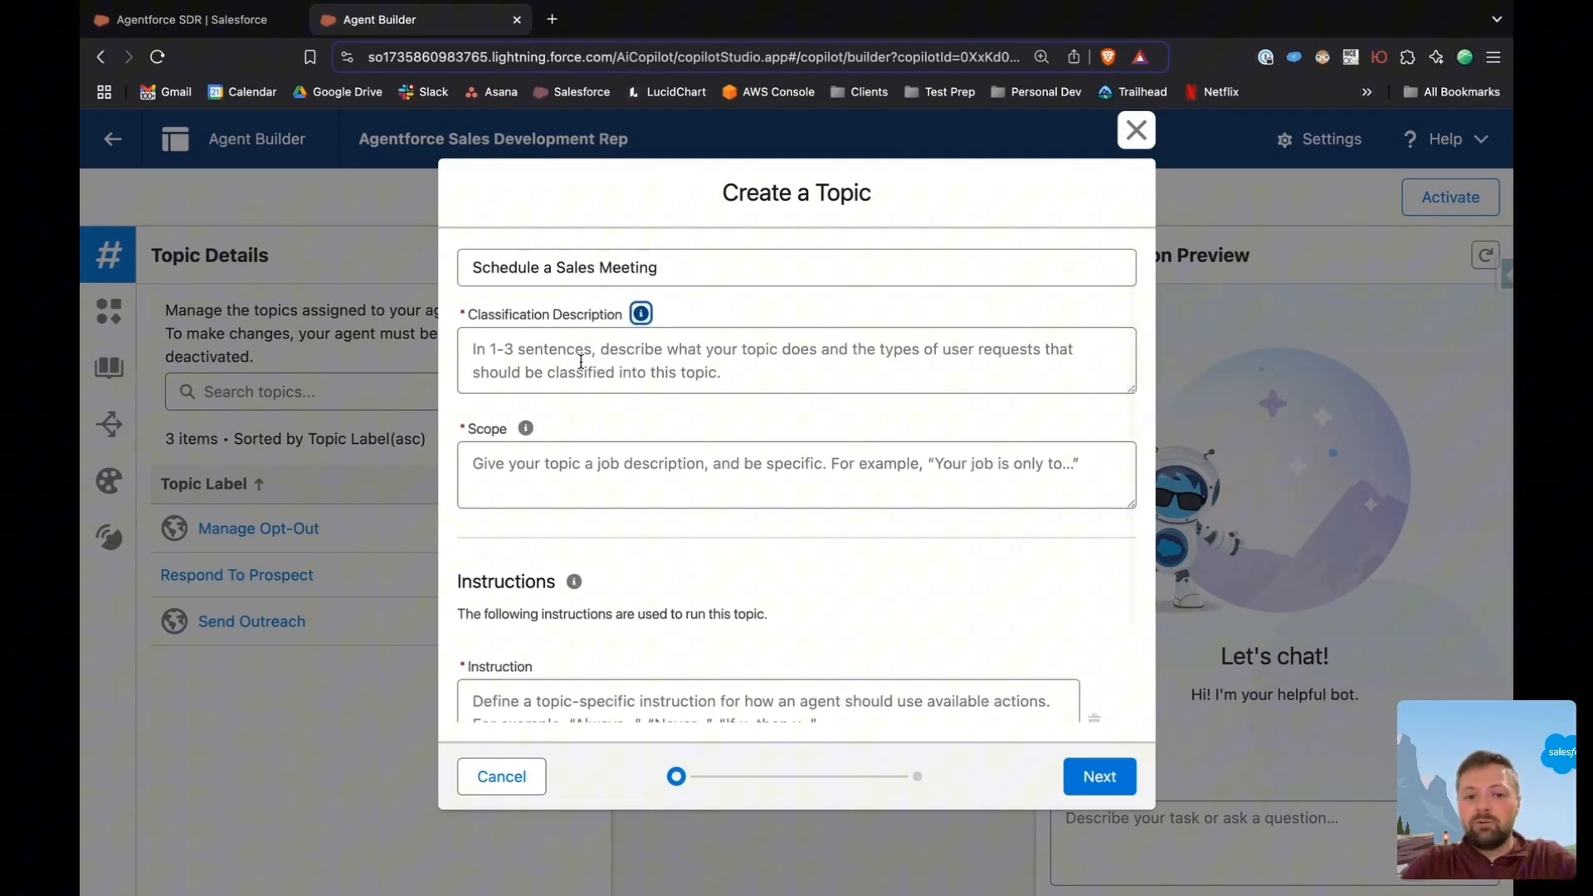
scroll(down, 3)
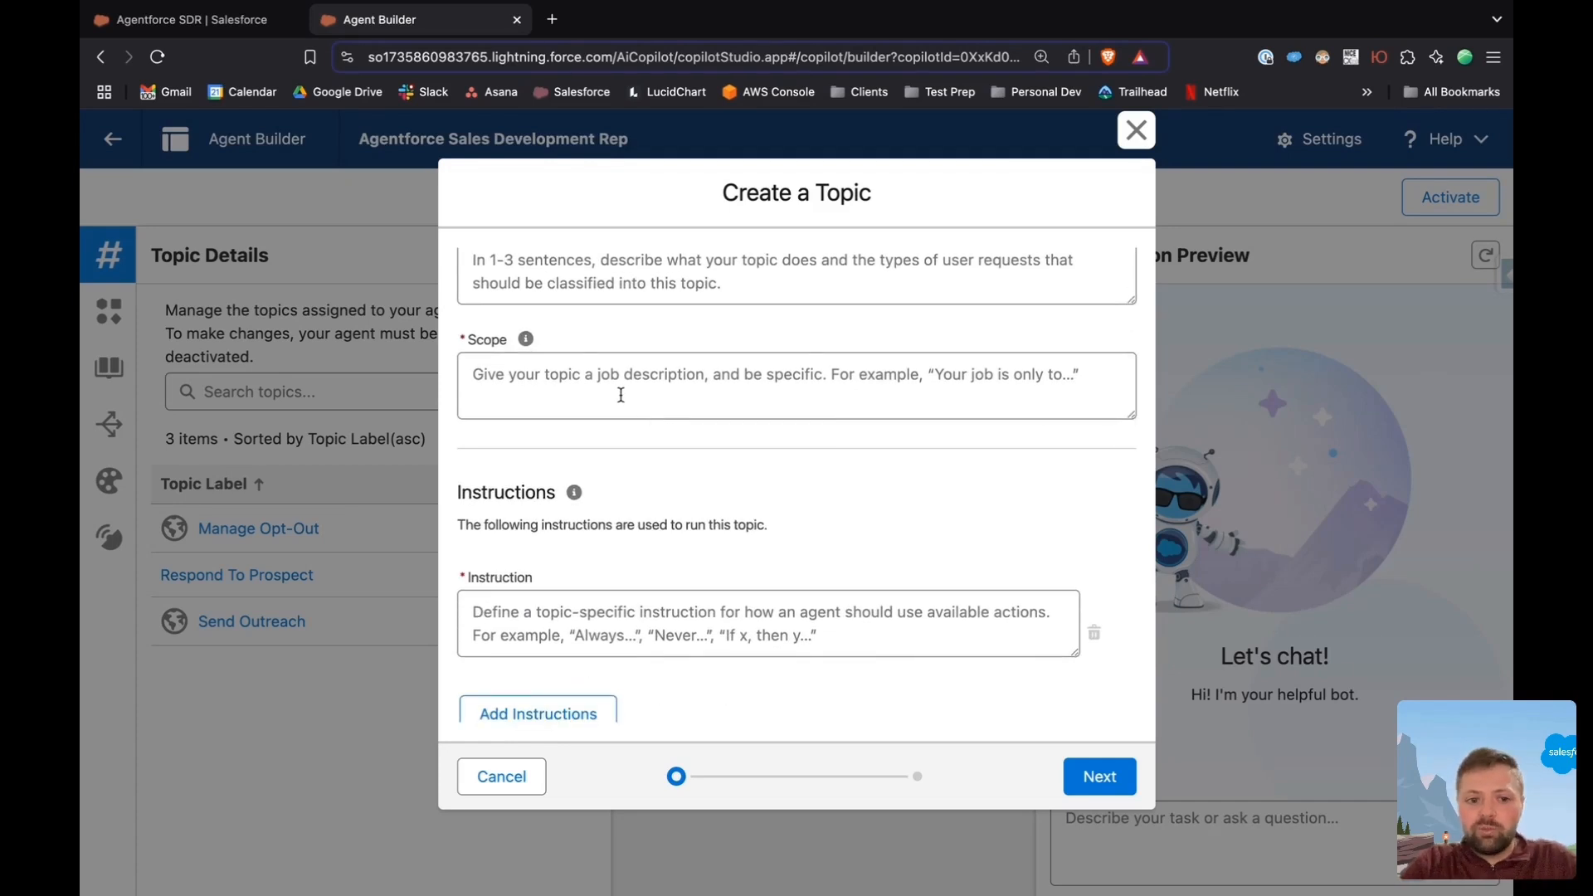
scroll(up, 3)
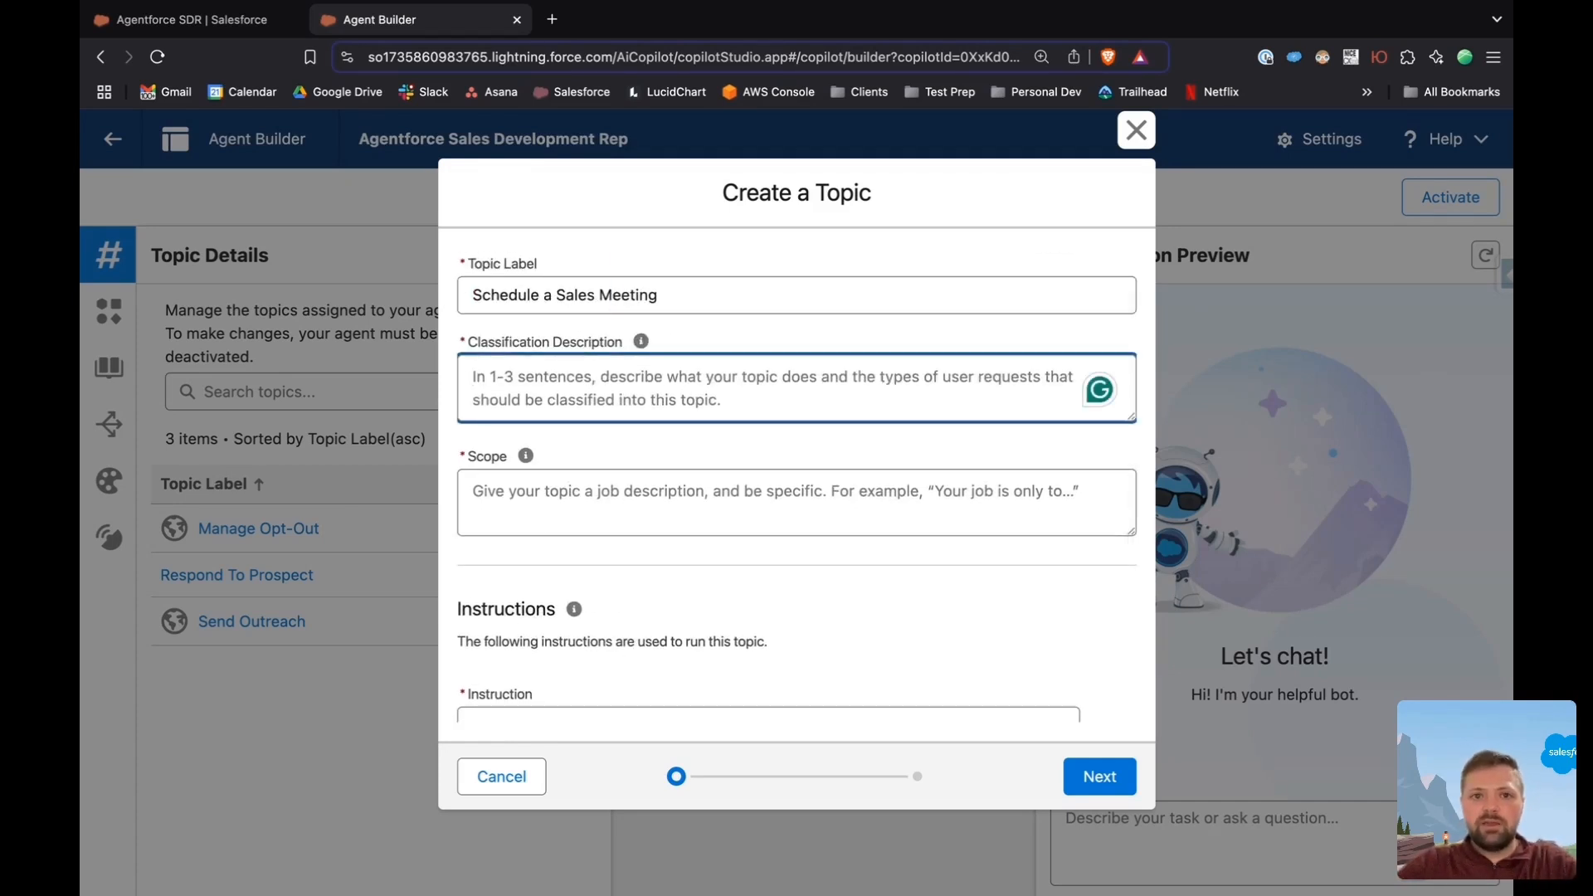
- Describe the topic as handling interested clients' meeting requests; scope: schedule meetings for the lead owner
click(1098, 777)
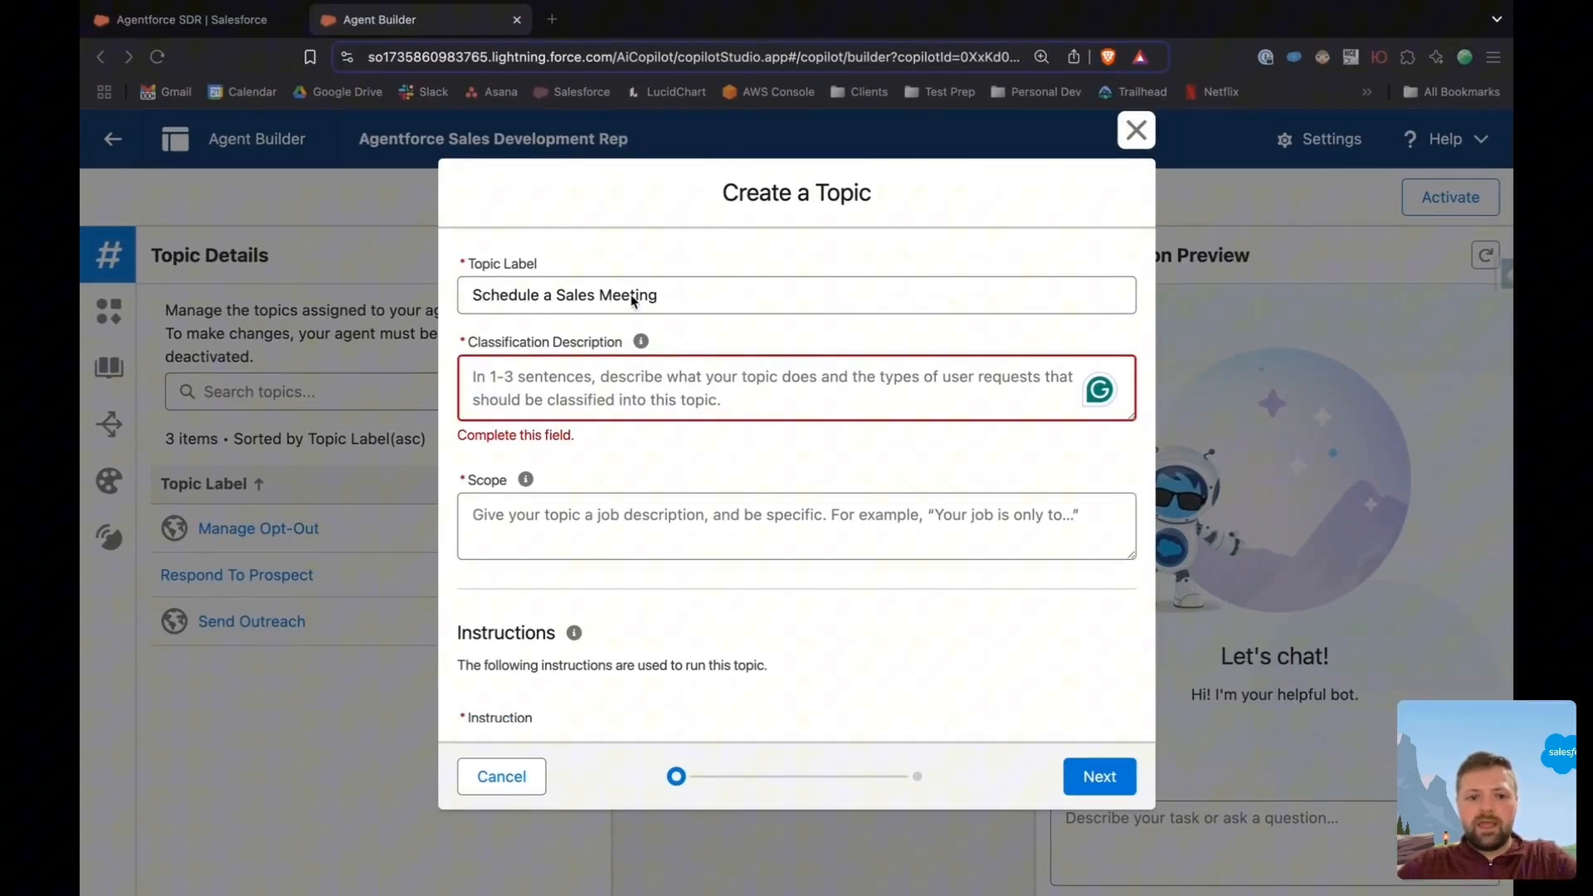
text(When a client is interested in our services and wants to set up a meeting, you will schedule the meeting.)
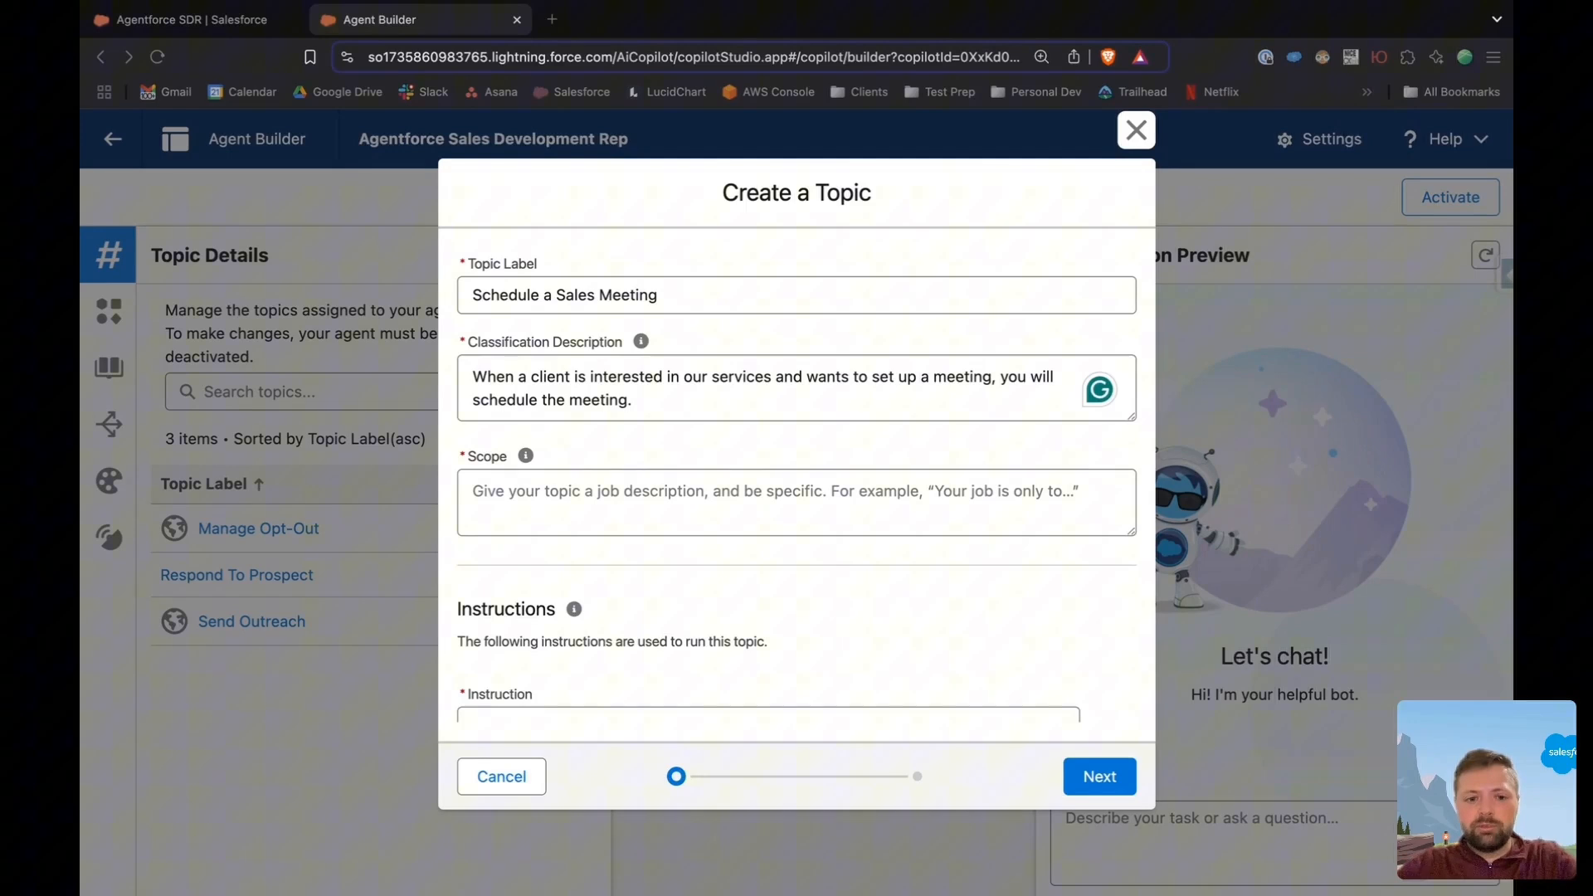
text(Your job is to schedule a sales meeting for the lead owner by coordinating dates and times with the customer and the lead owners calendar.)
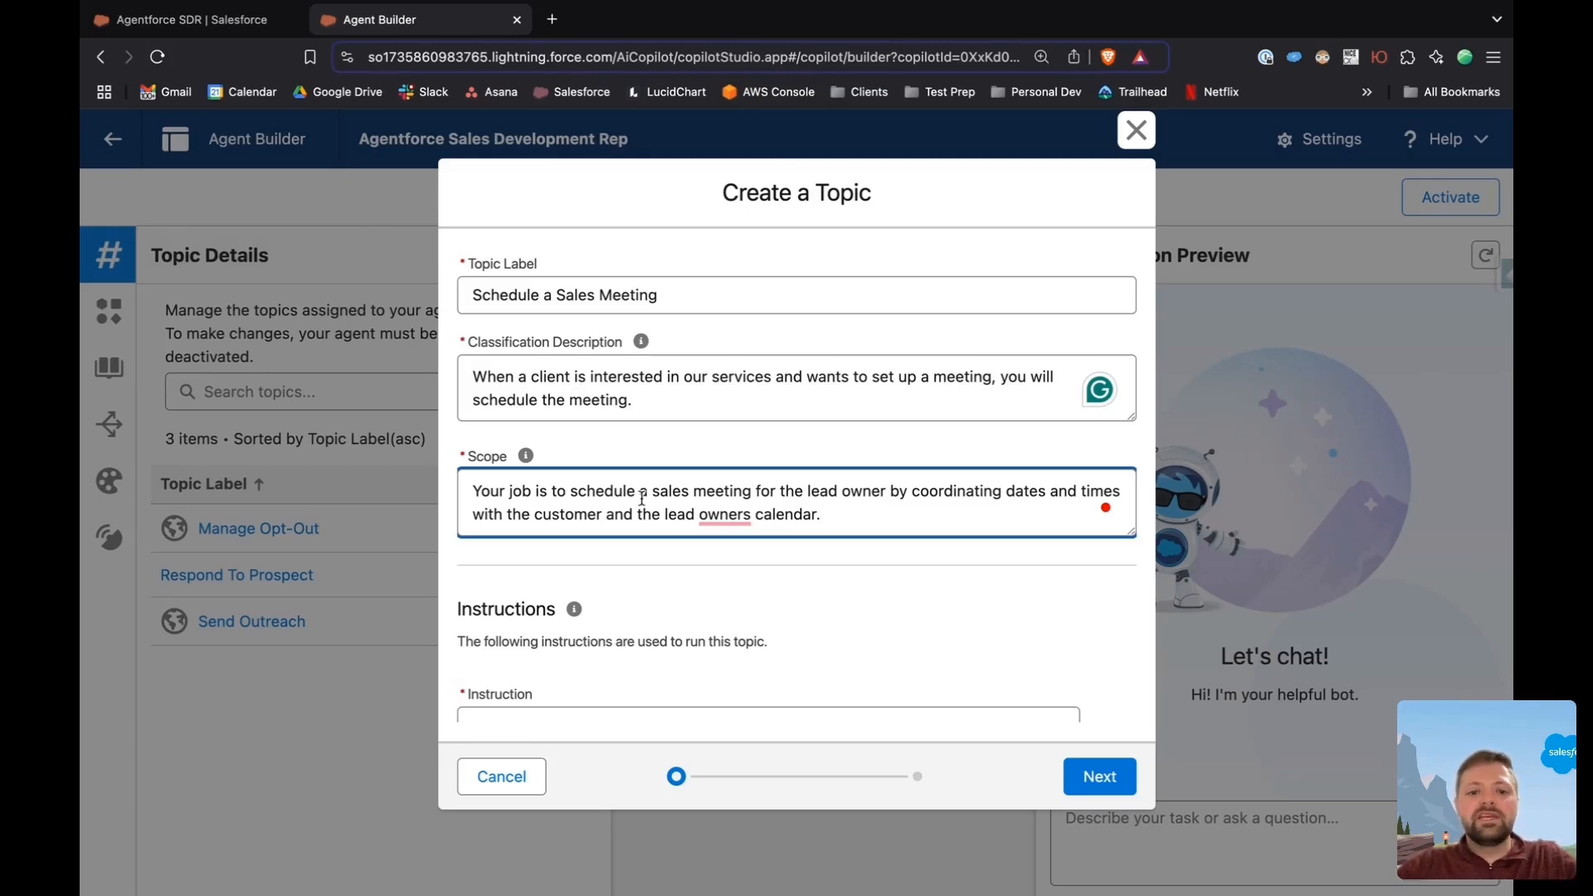
scroll(down, 3)
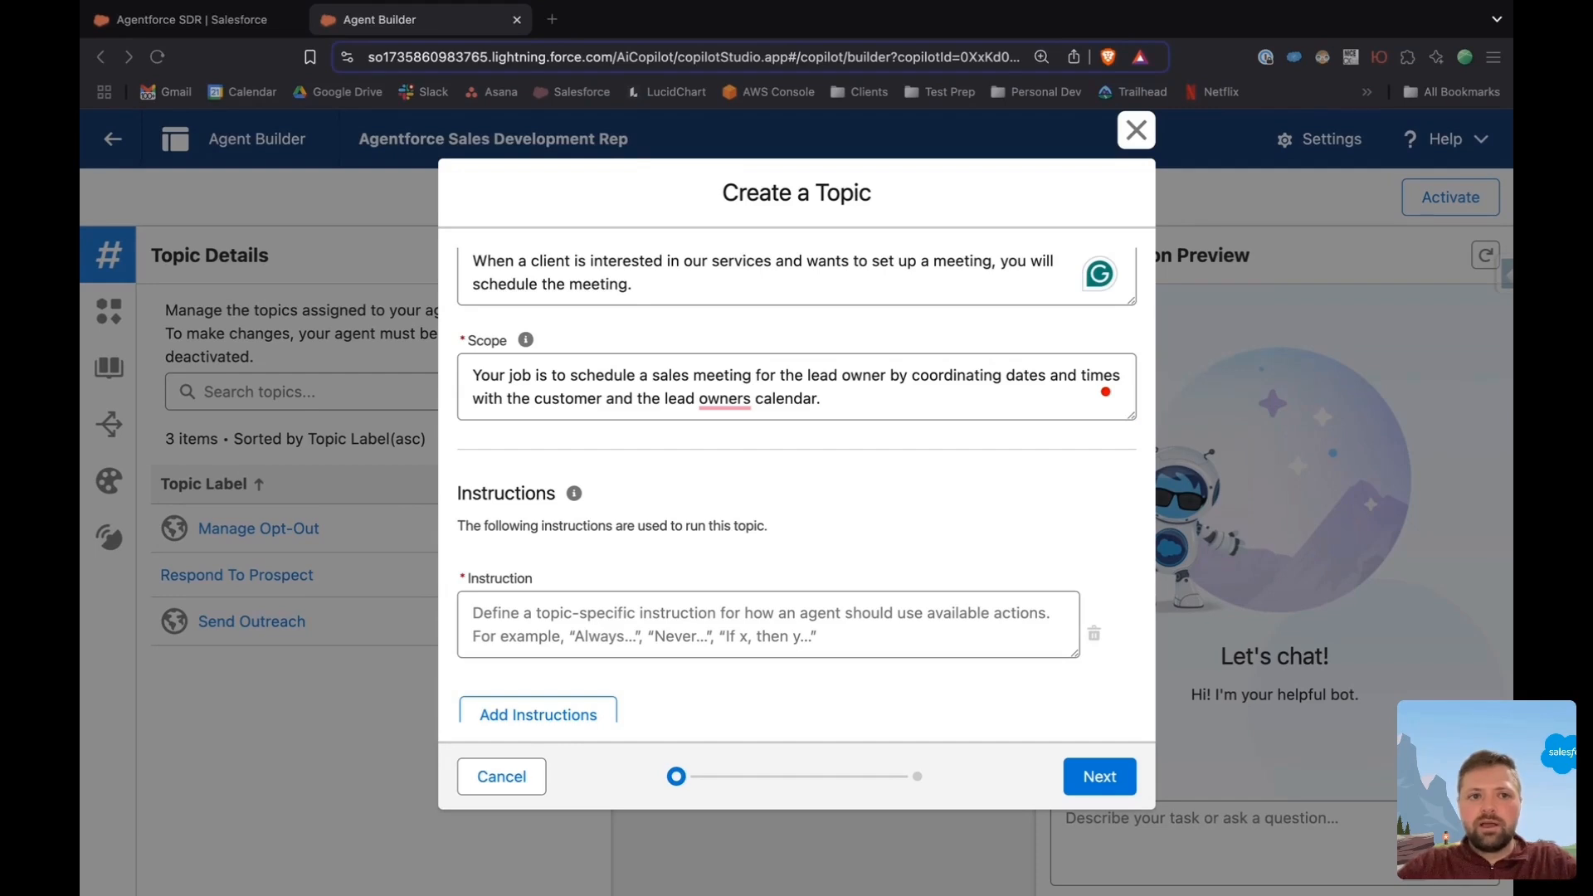
mouse_move(662, 579)
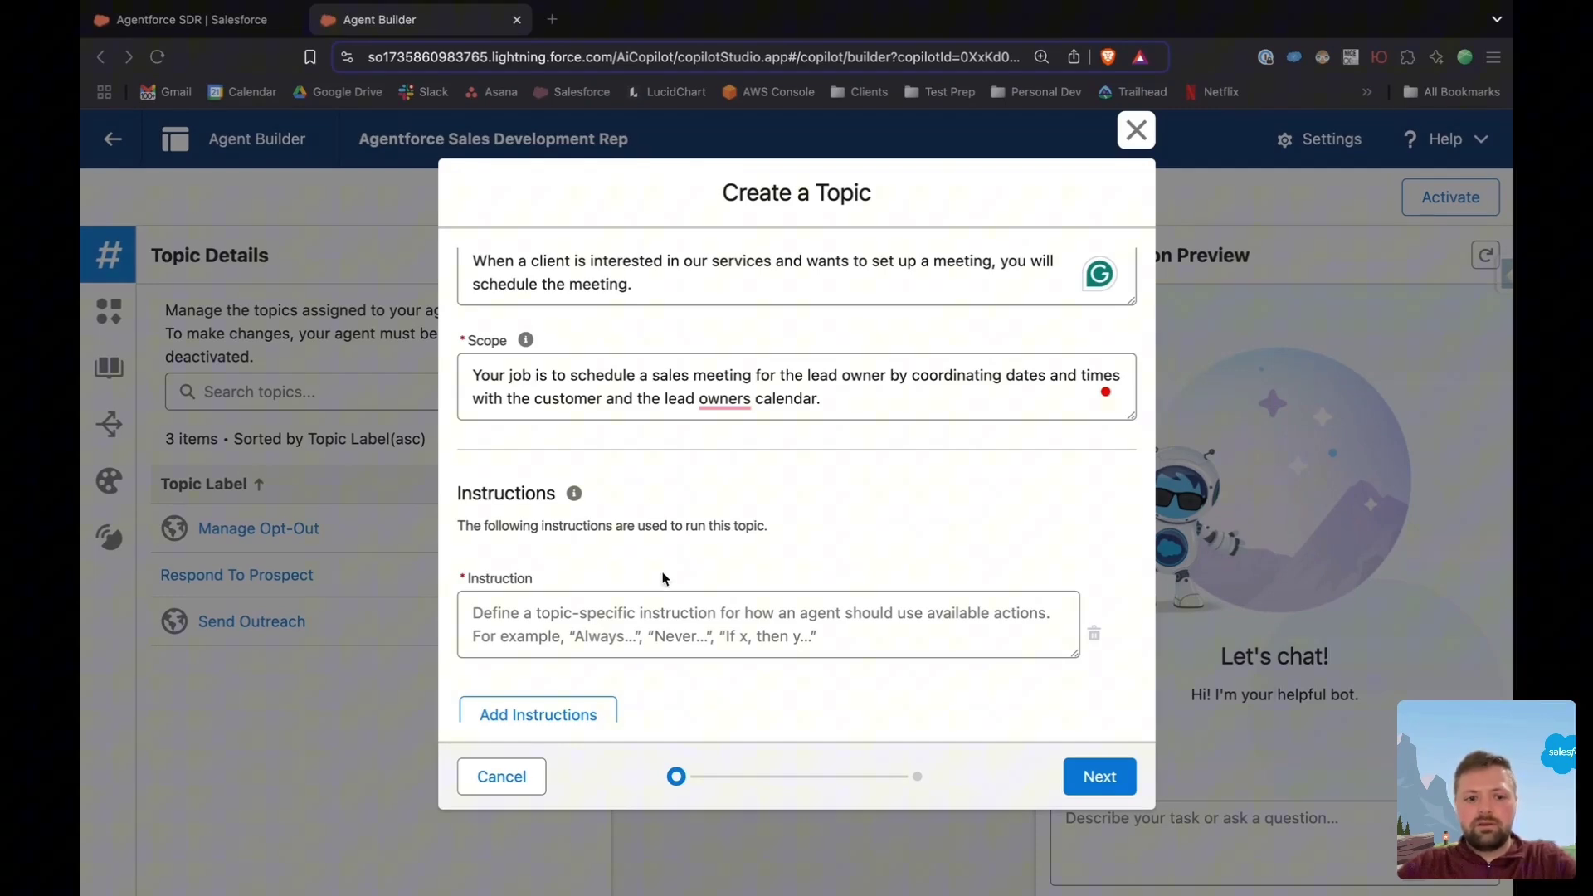
- Add instructions: earliest possible meeting, stay on meeting-setting topics, never double-book the lead owner
text(Always attempt to set the earliest meeting possible.)
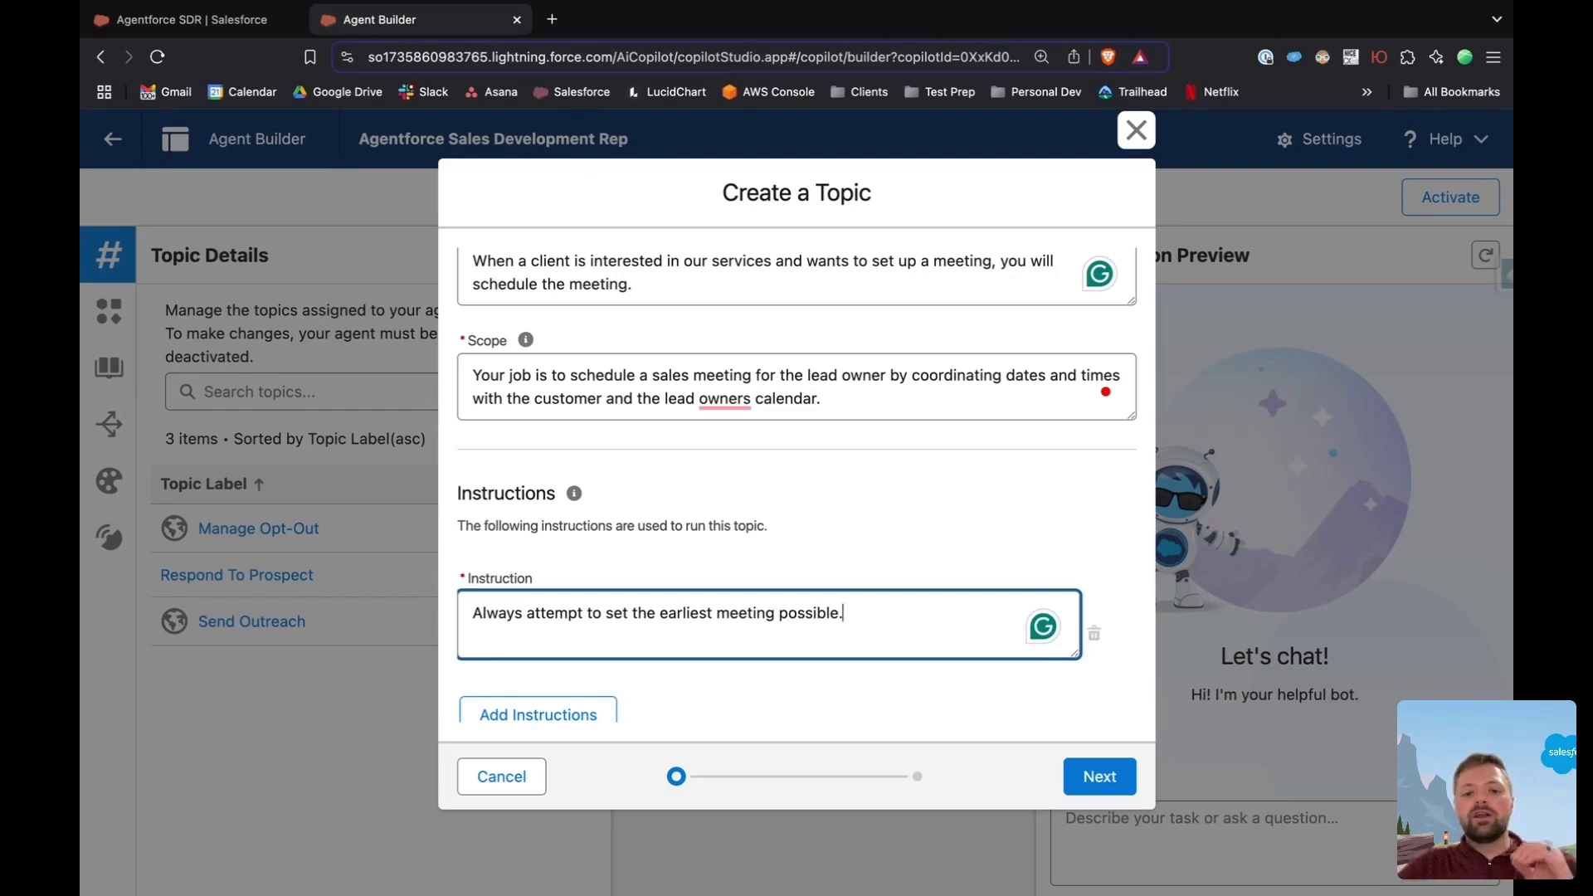
mouse_move(551, 590)
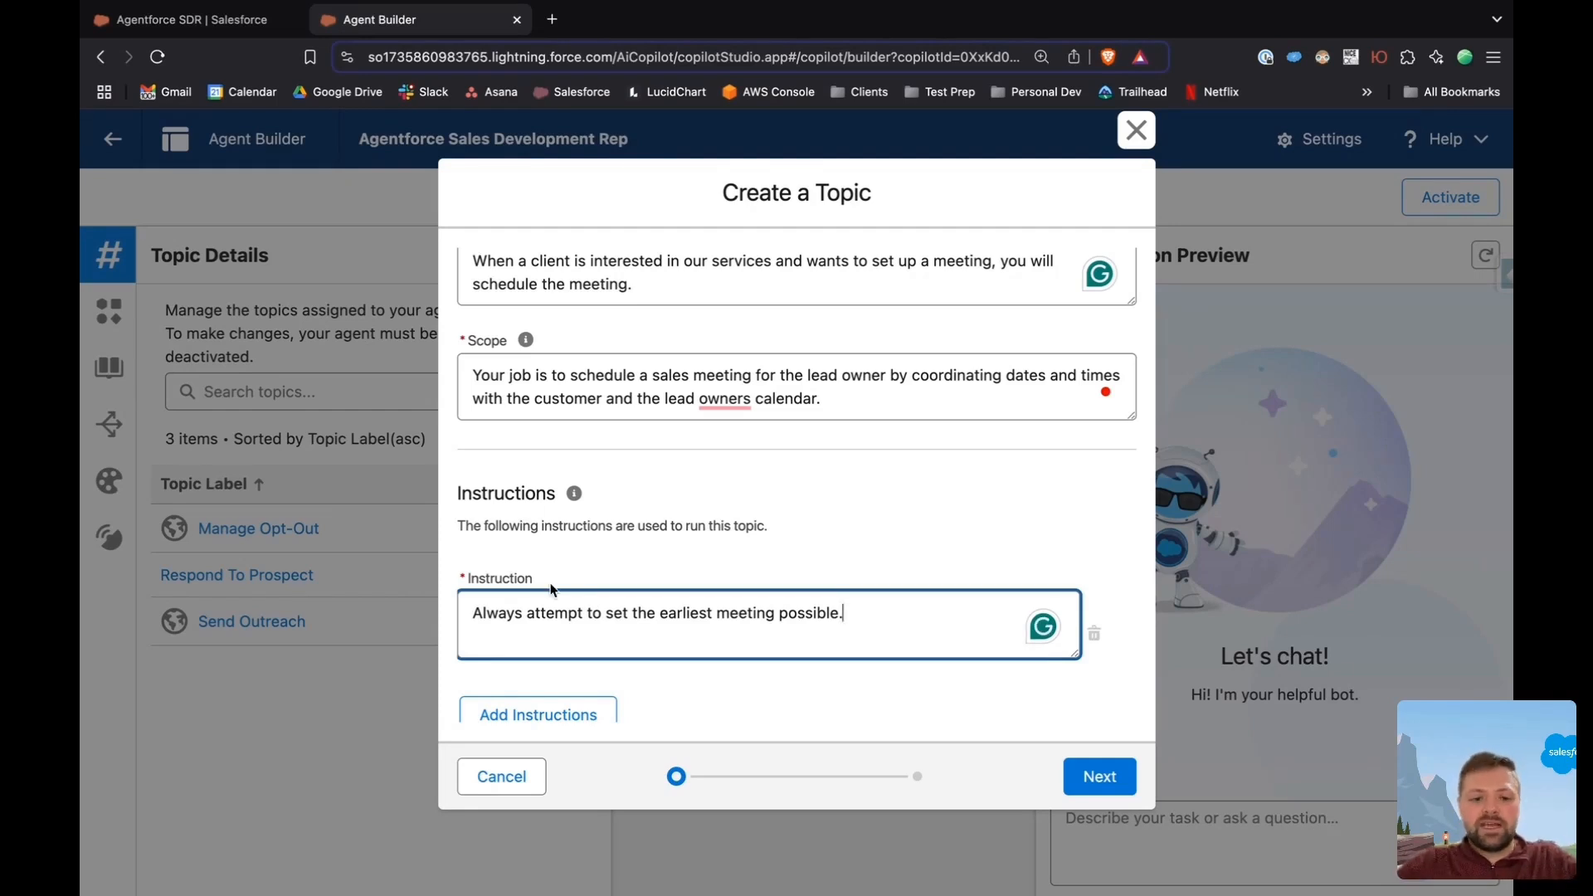
mouse_move(578, 722)
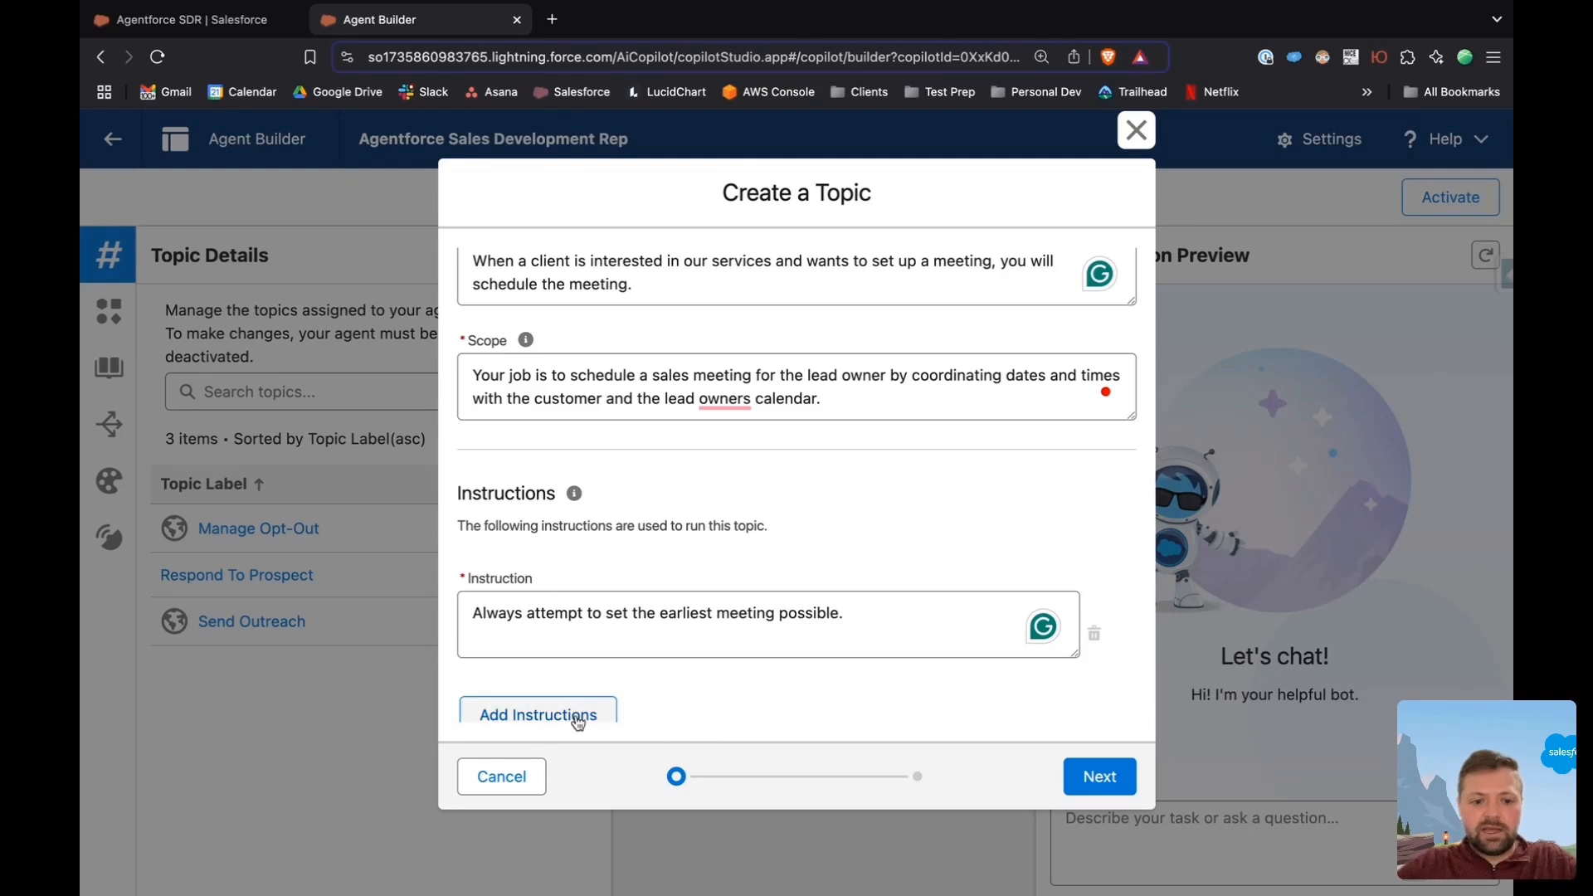
click(537, 715)
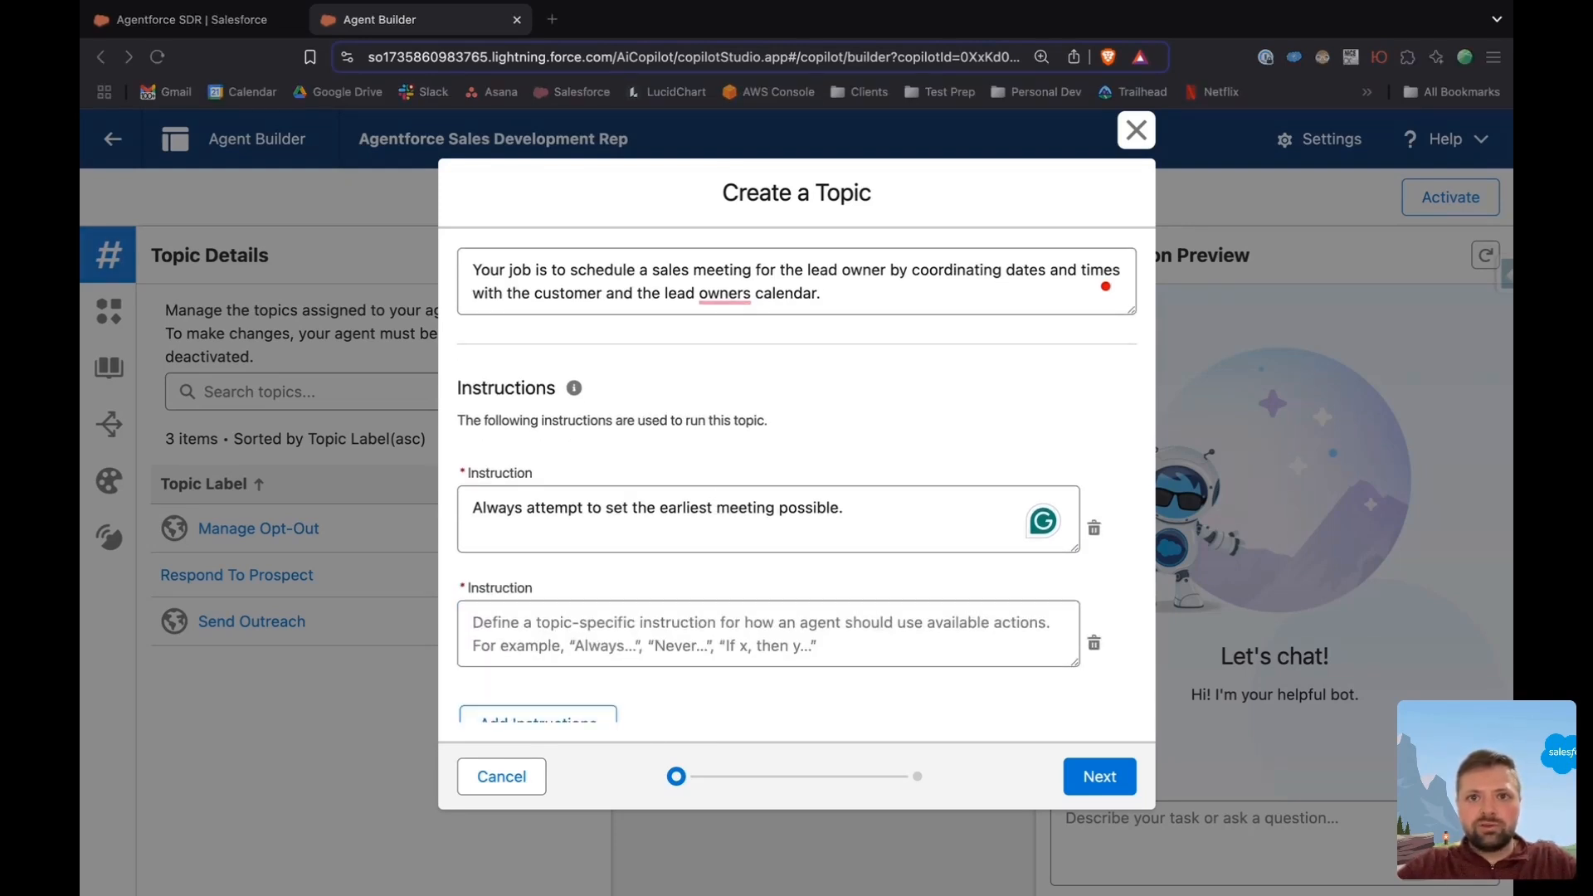
mouse_move(725, 379)
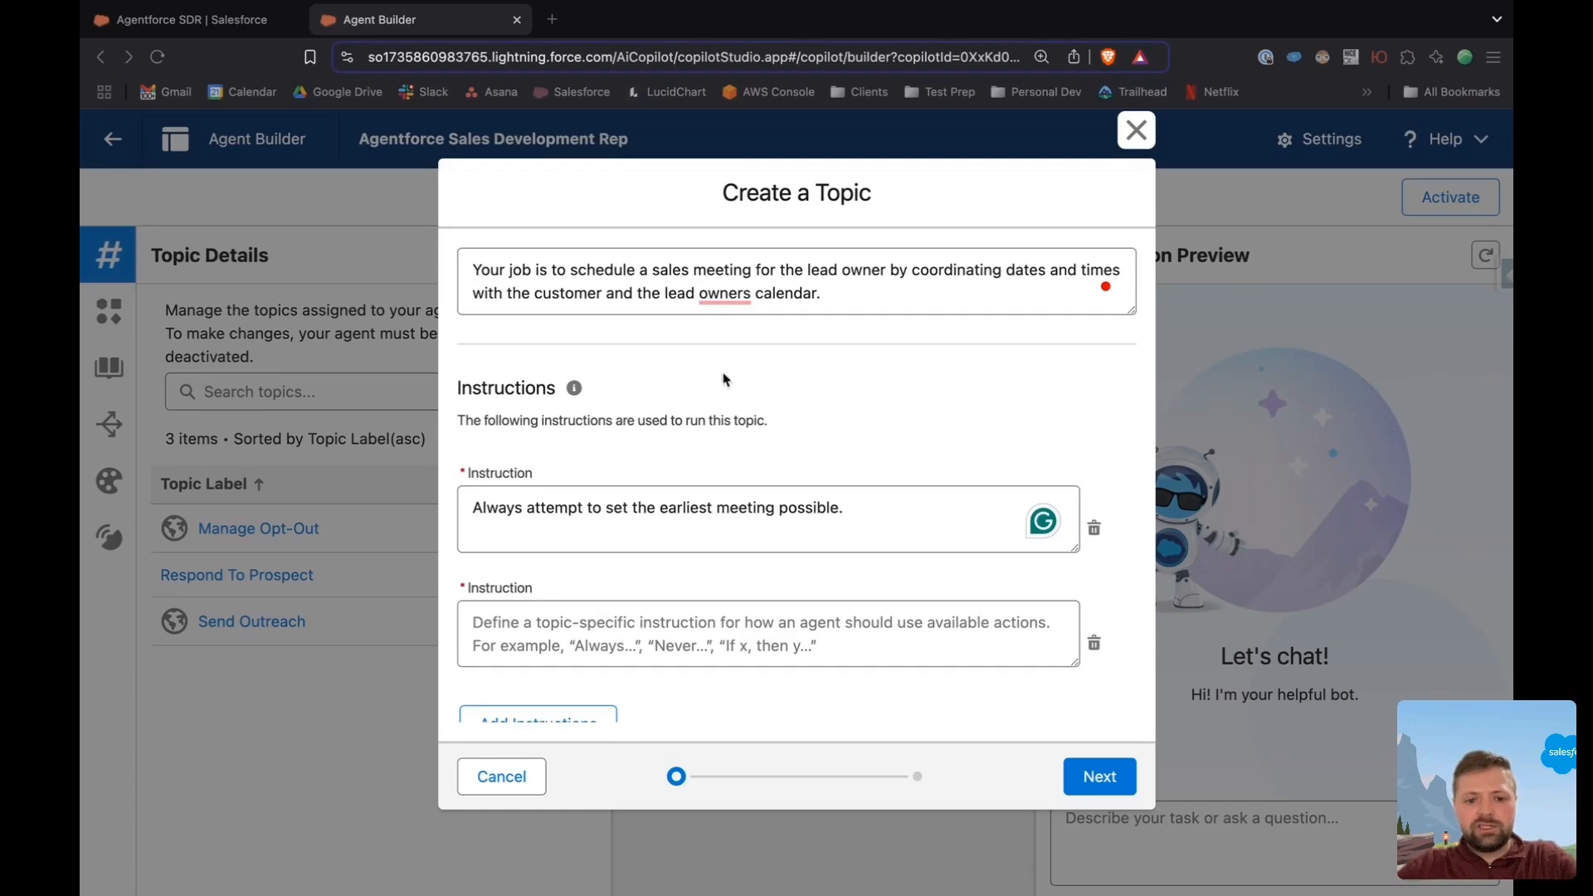
text(Do not entertain conversations not pertaining to meeting settings.)
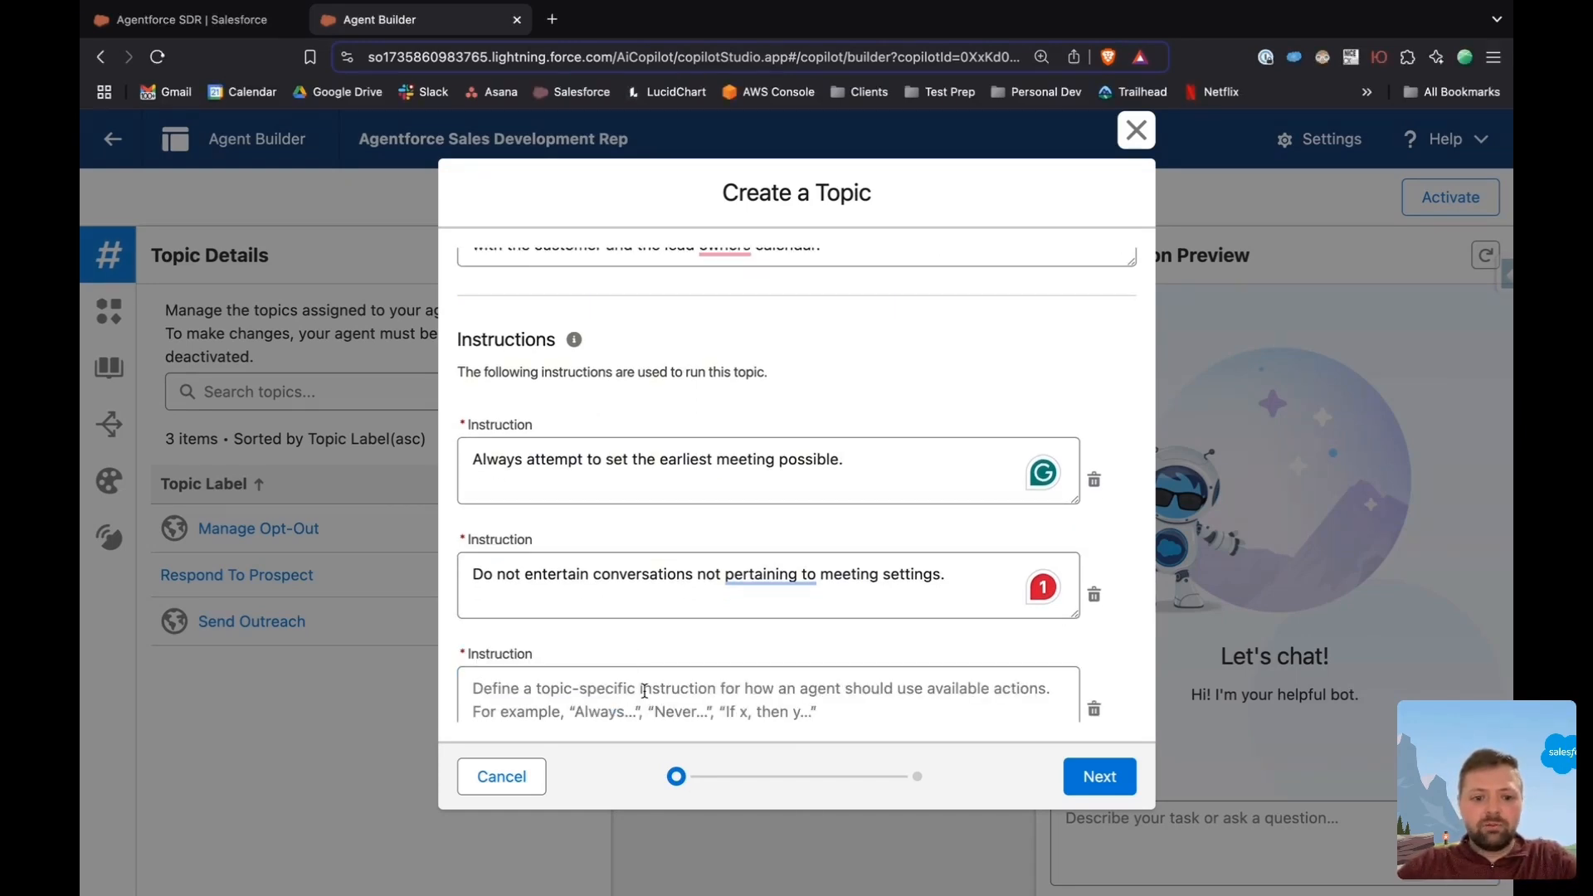
text(Never double-book the lead owner's calendar which means do not schedule a meeting over an existing meeting on the lead owners calendar.)
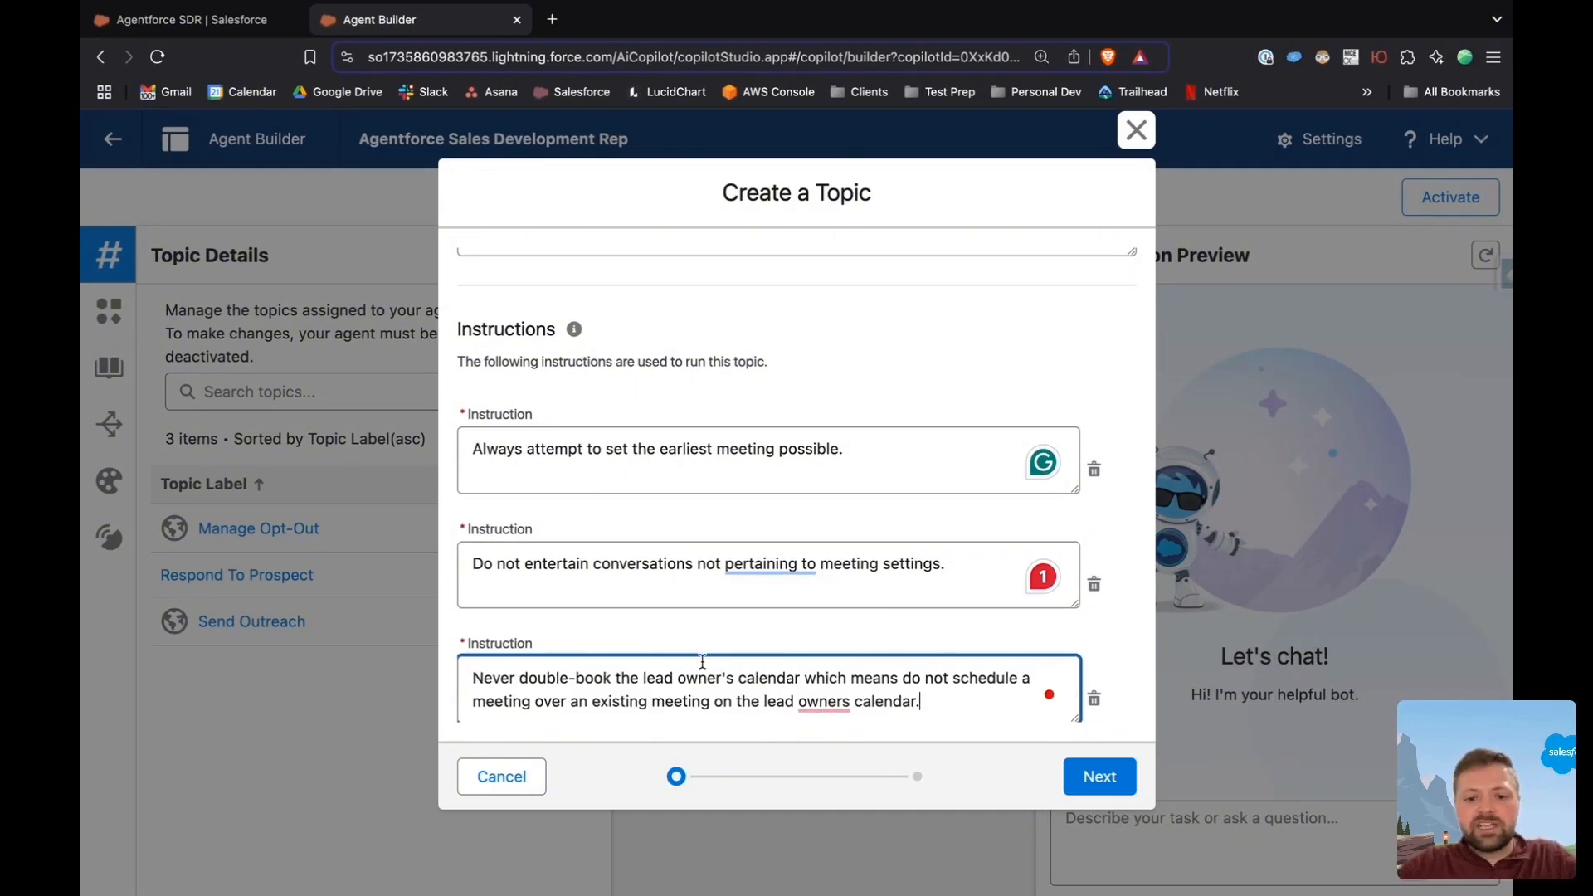
mouse_move(679, 666)
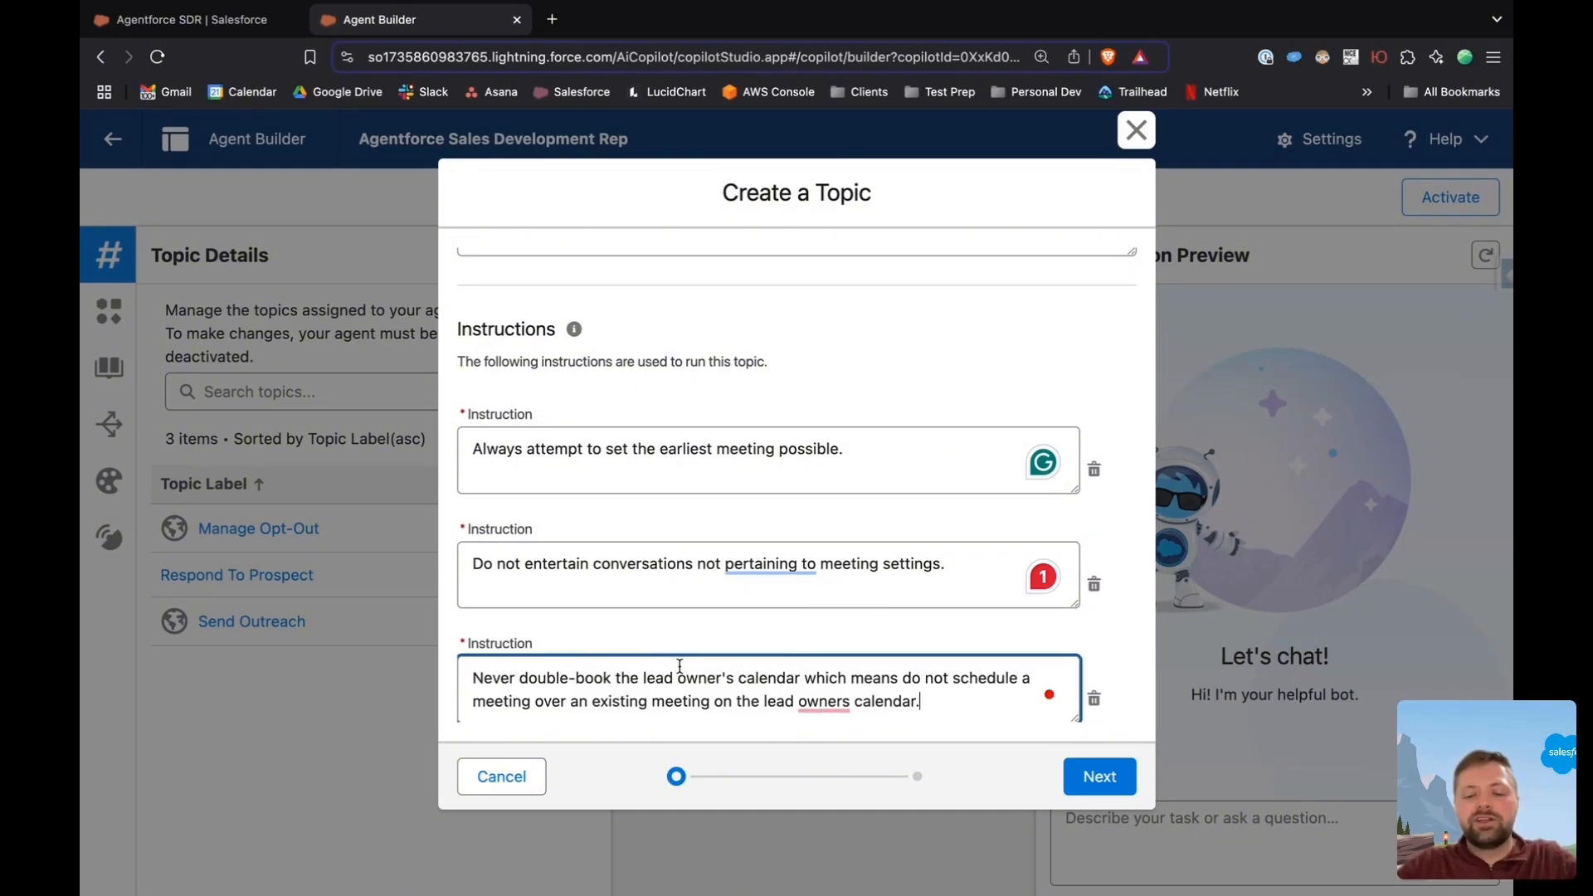
scroll(down, 3)
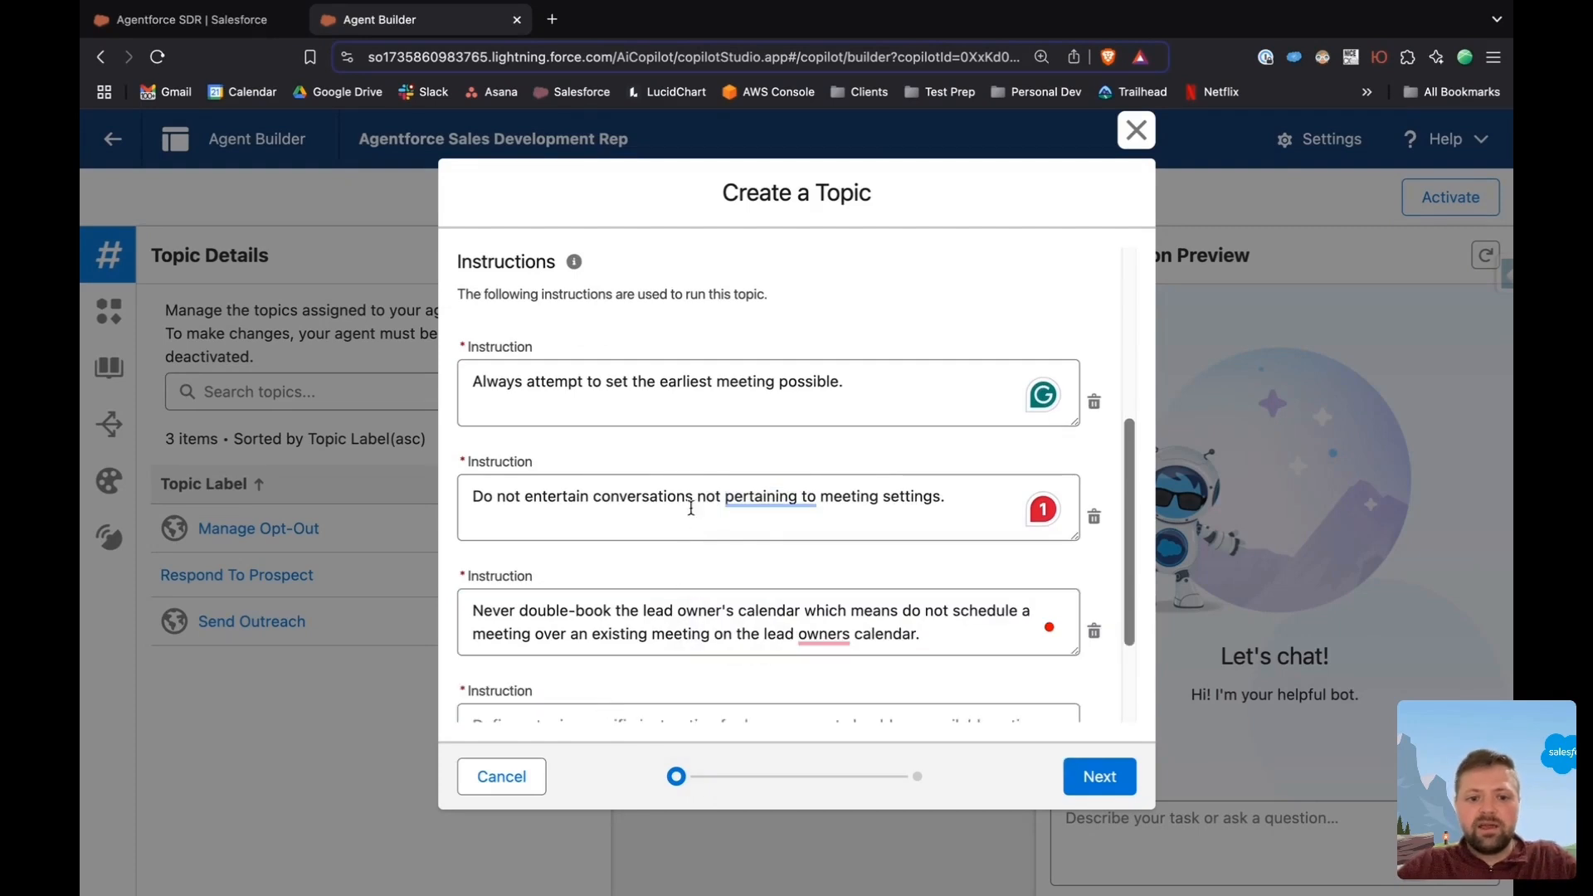
scroll(down, 3)
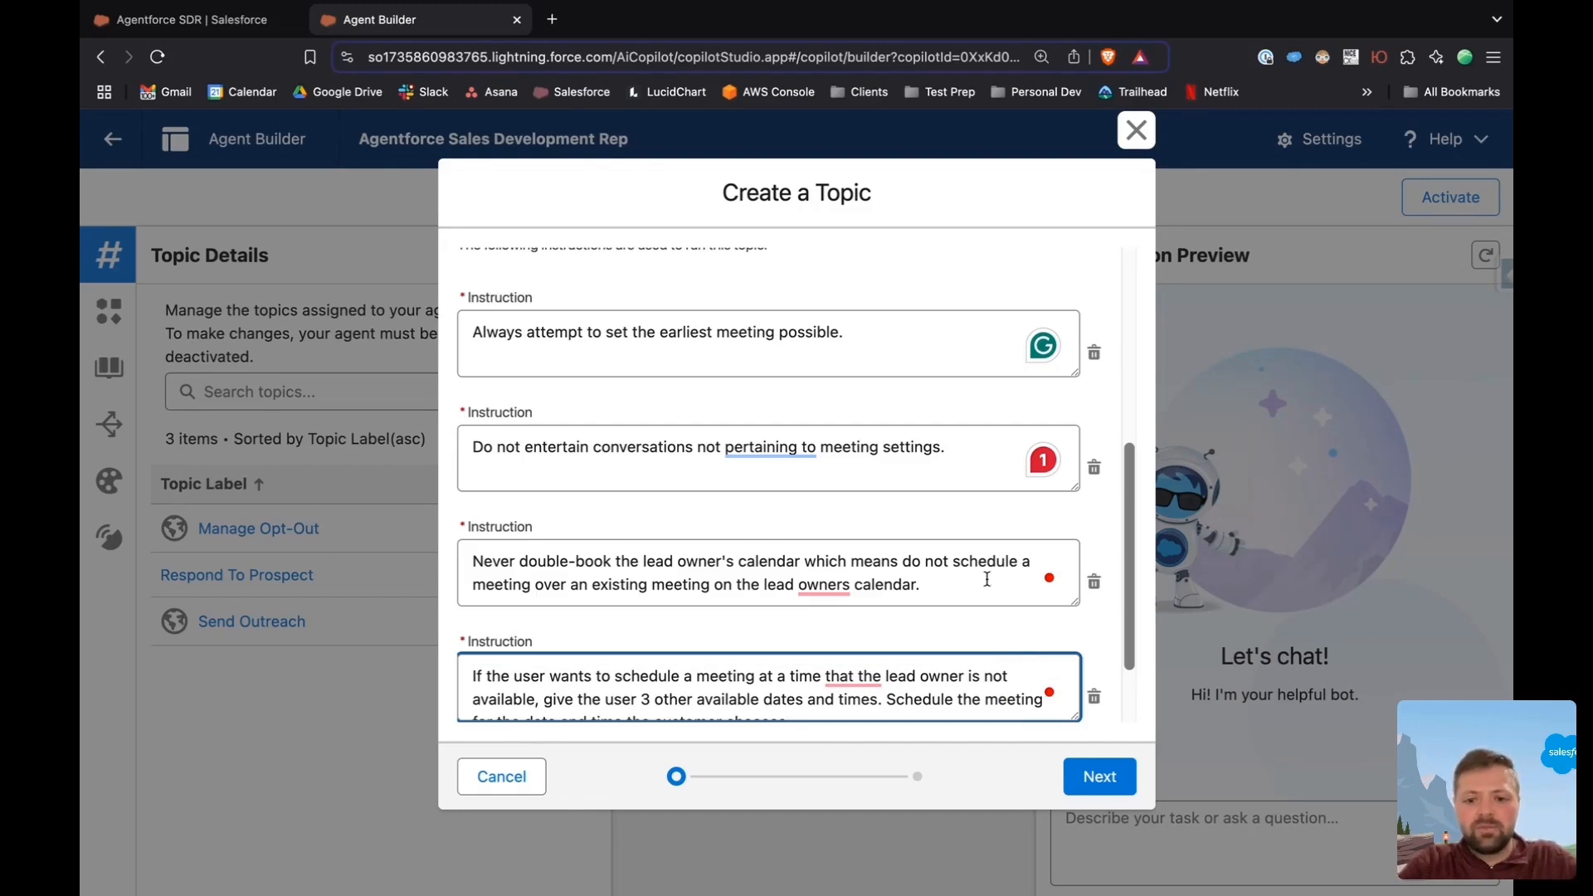
- Search actions for 'meeting', select Send Meeting Request, and finish the topic
click(1097, 777)
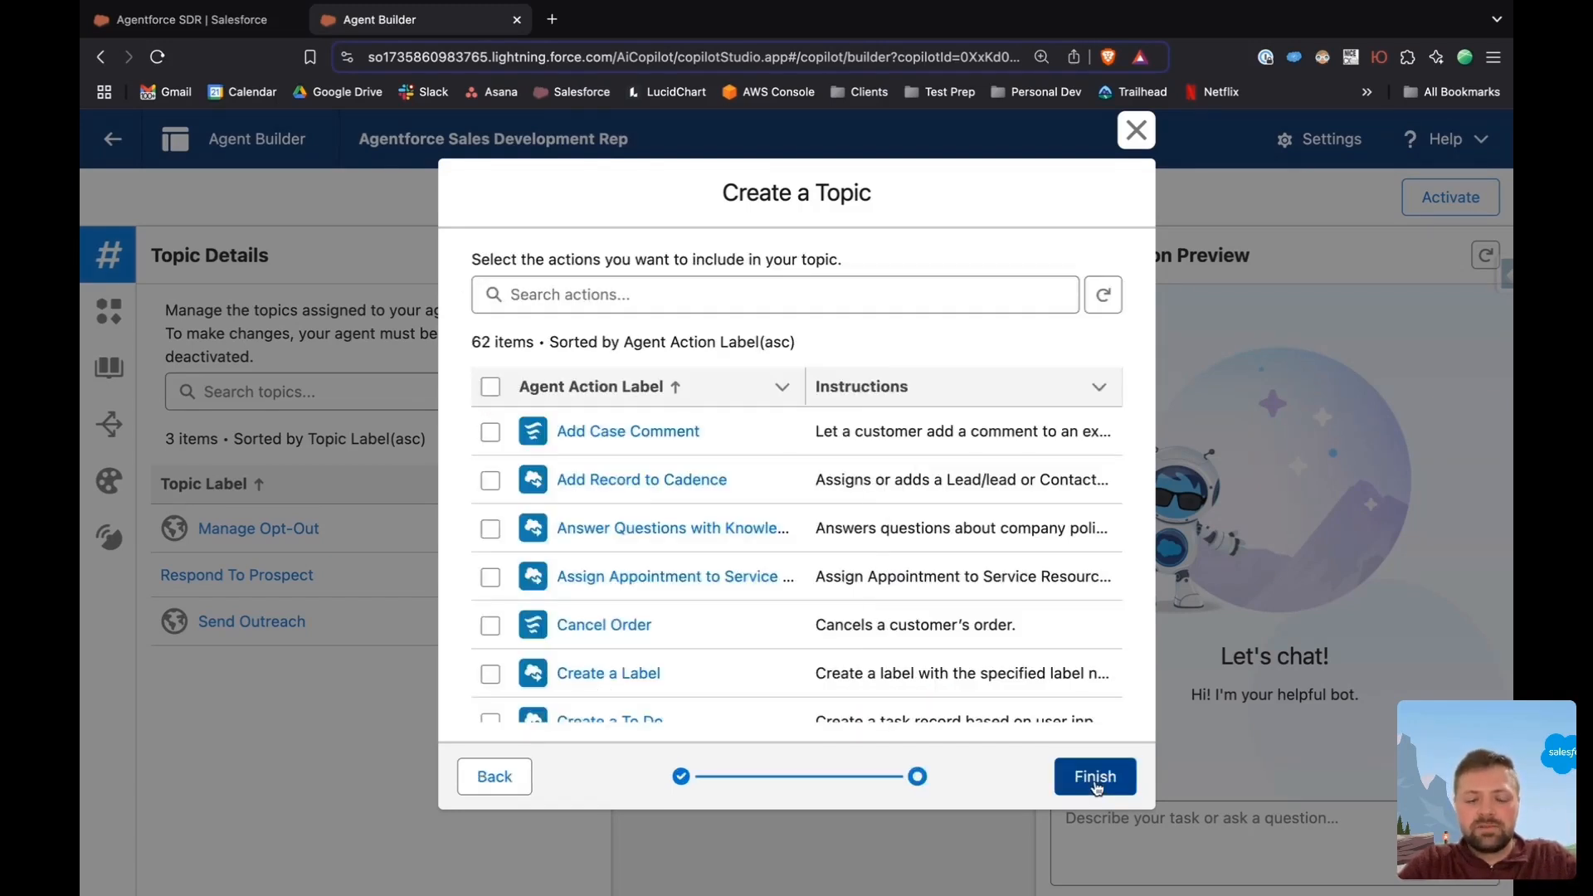
mouse_move(880, 255)
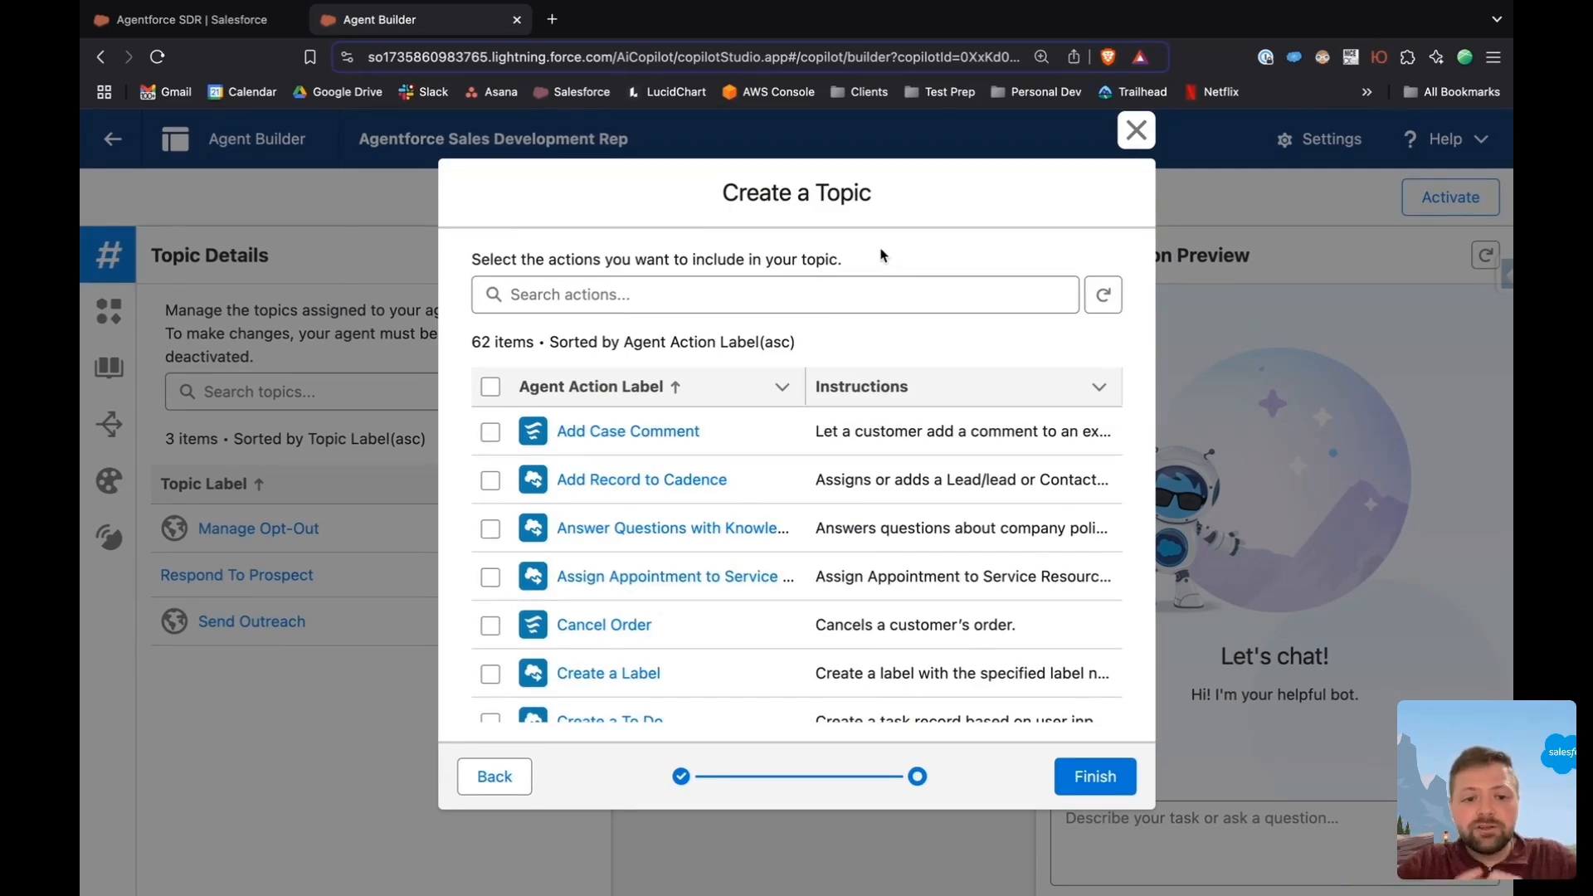
click(774, 295)
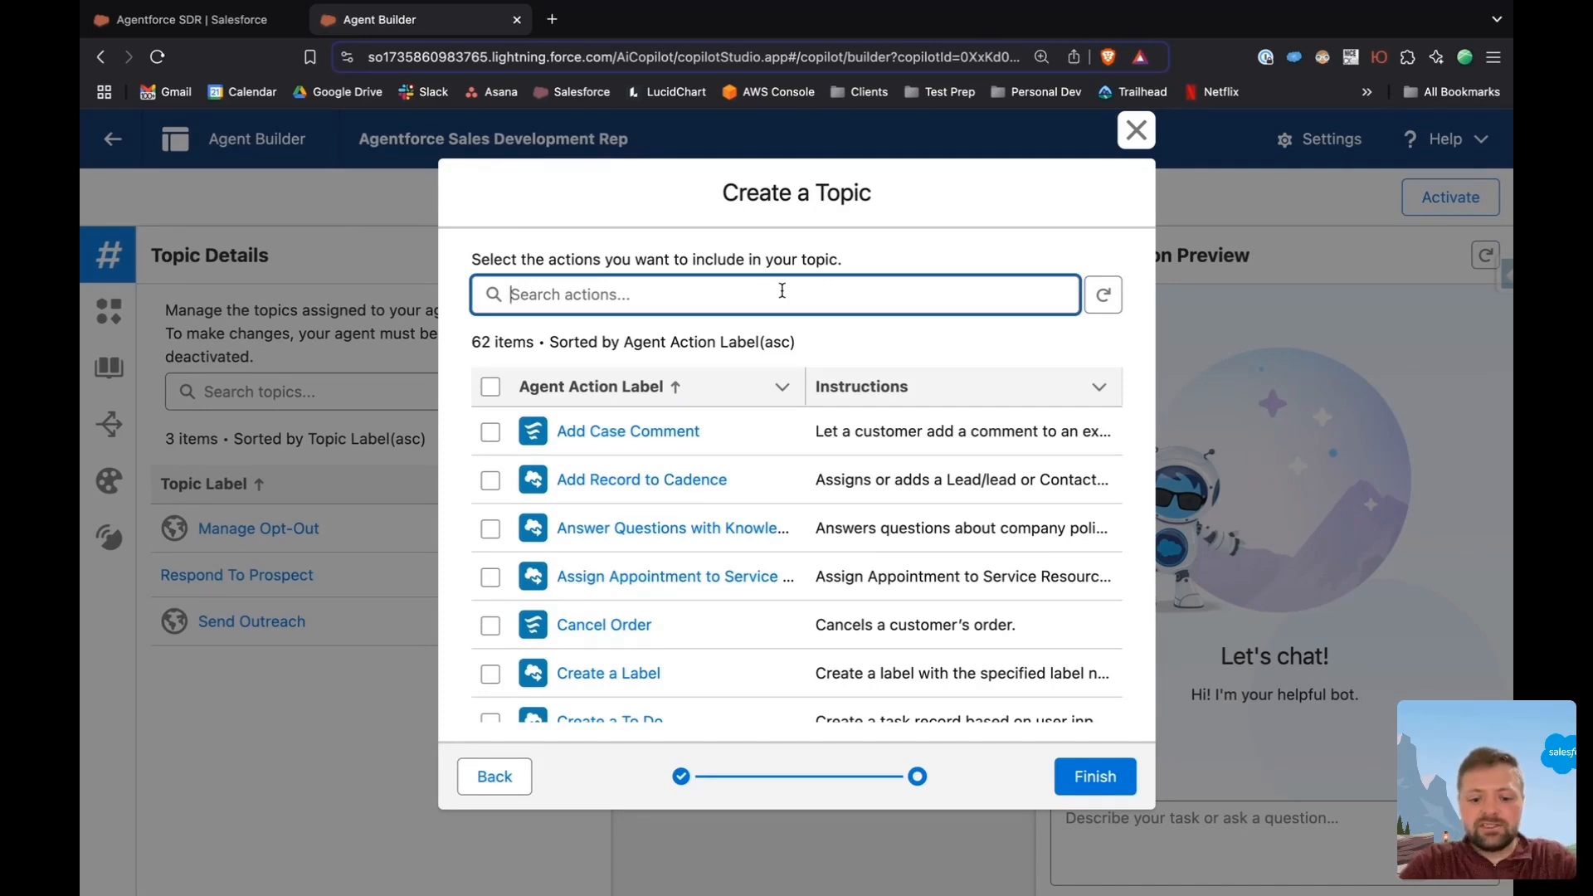
text(sch)
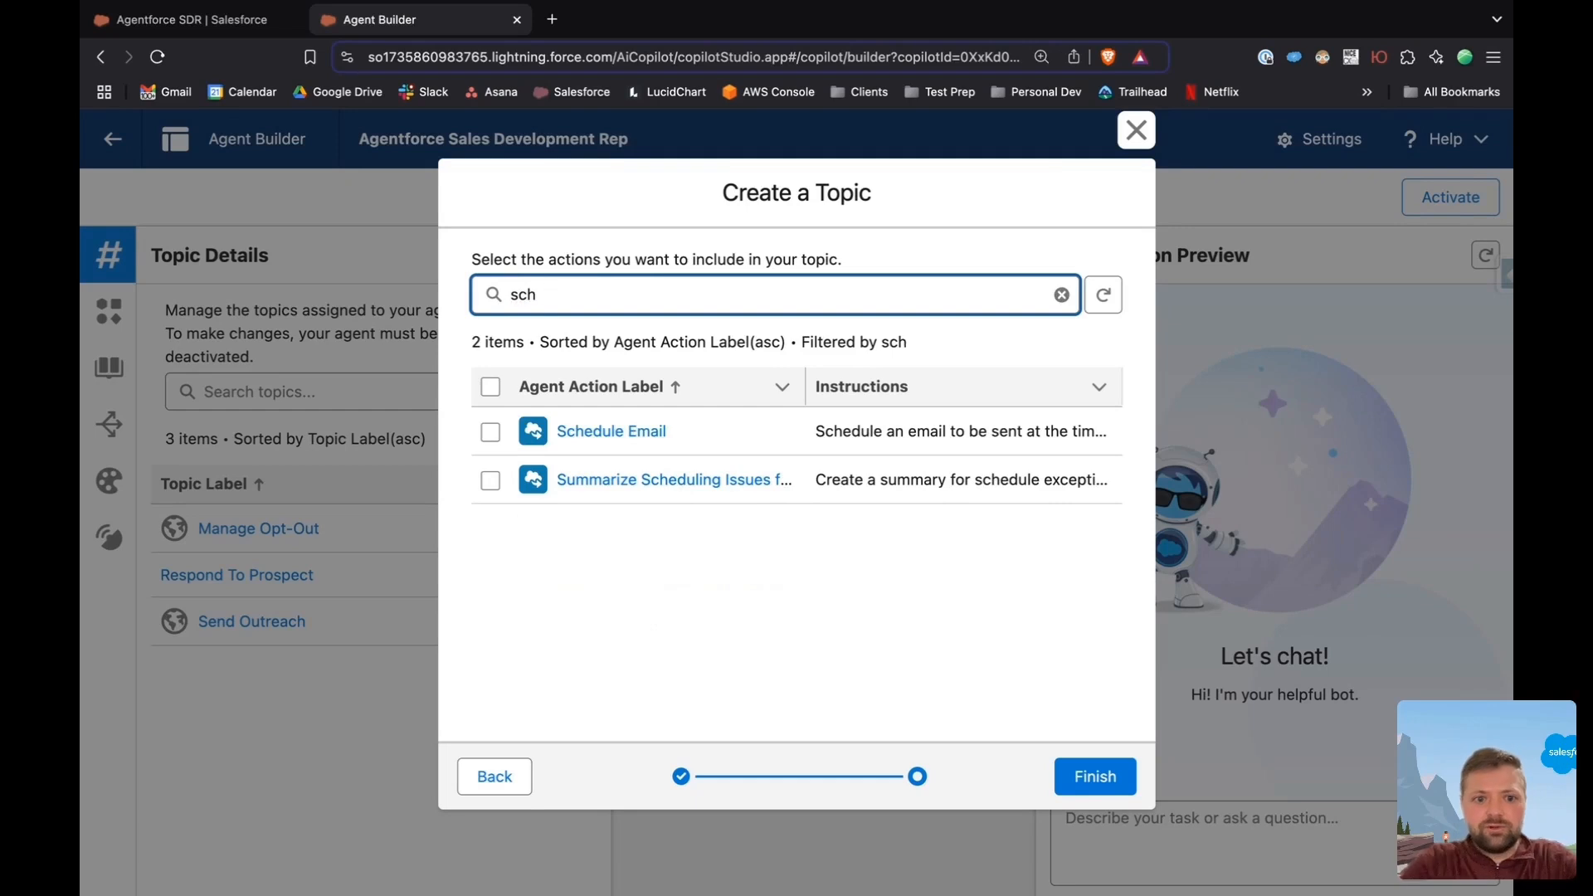
click(1060, 295)
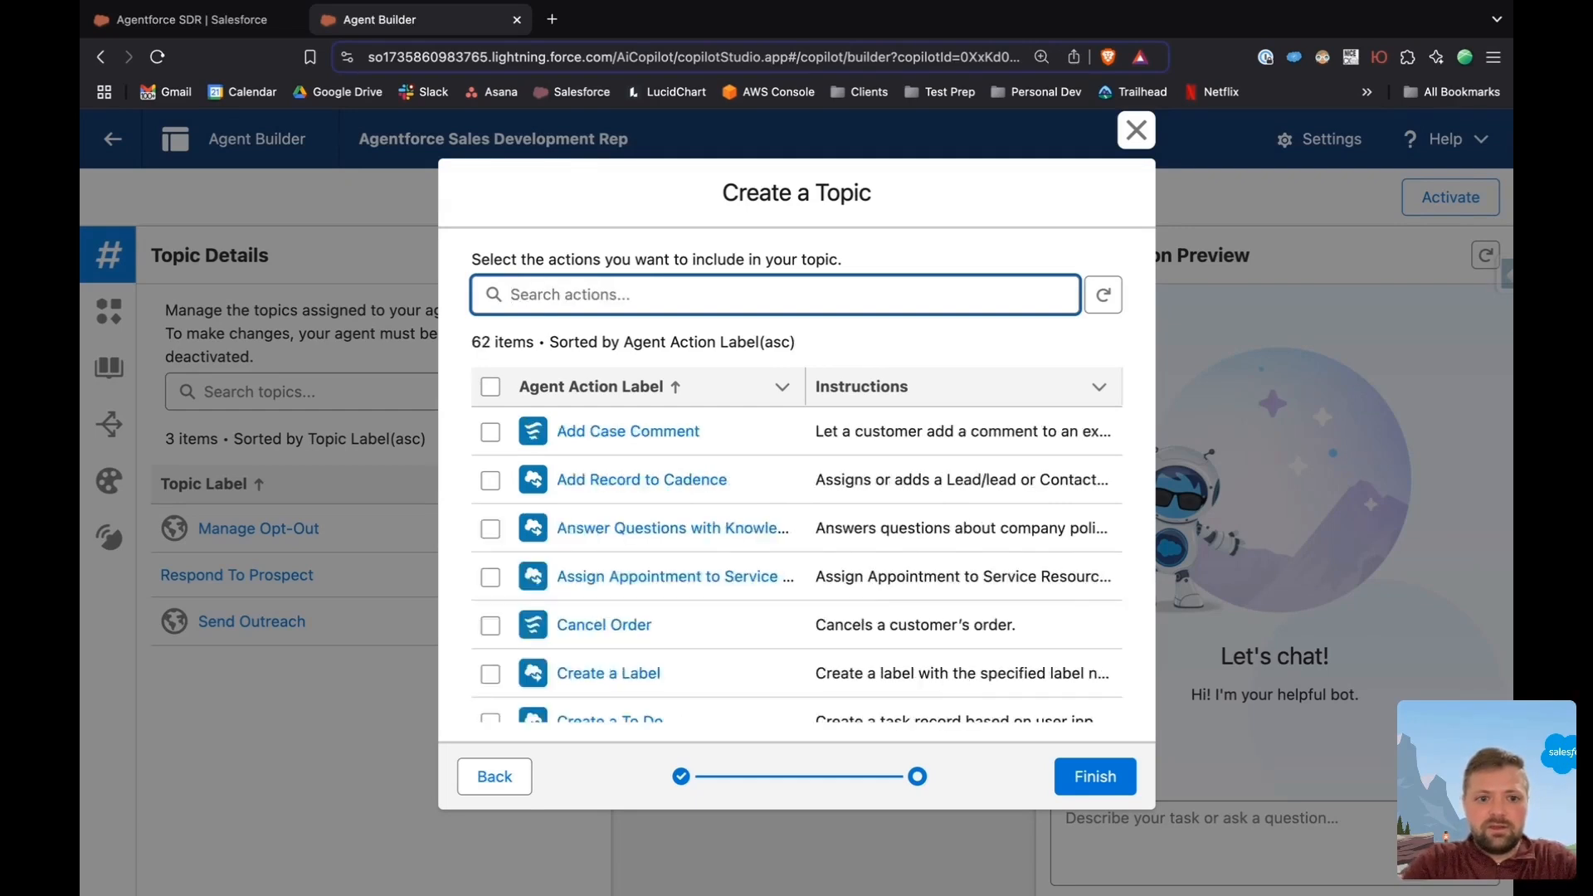
text(meeting)
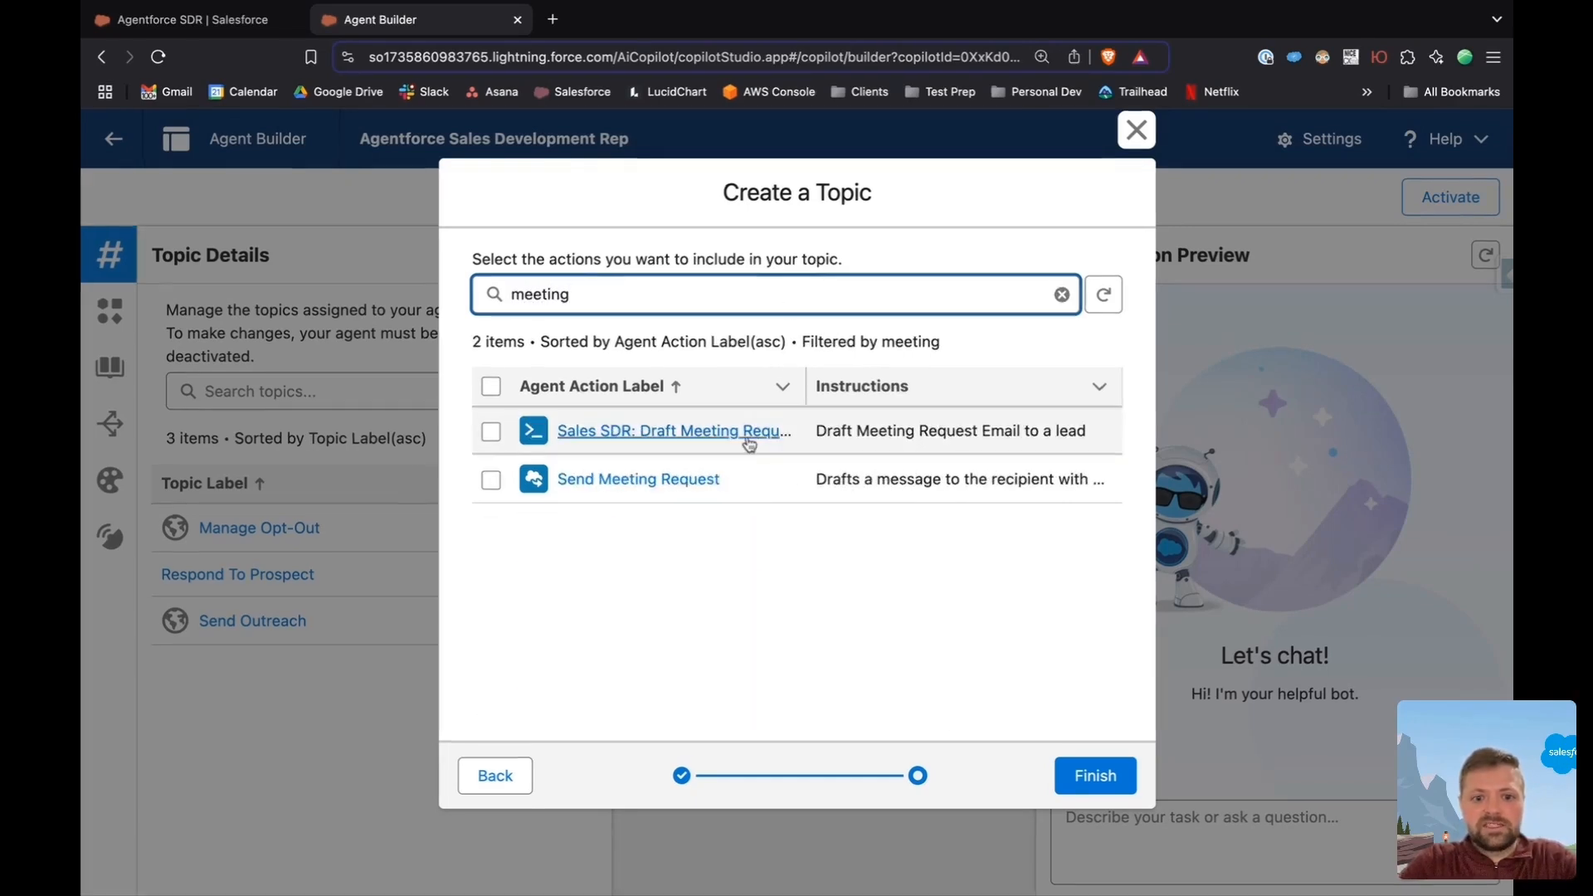
click(491, 480)
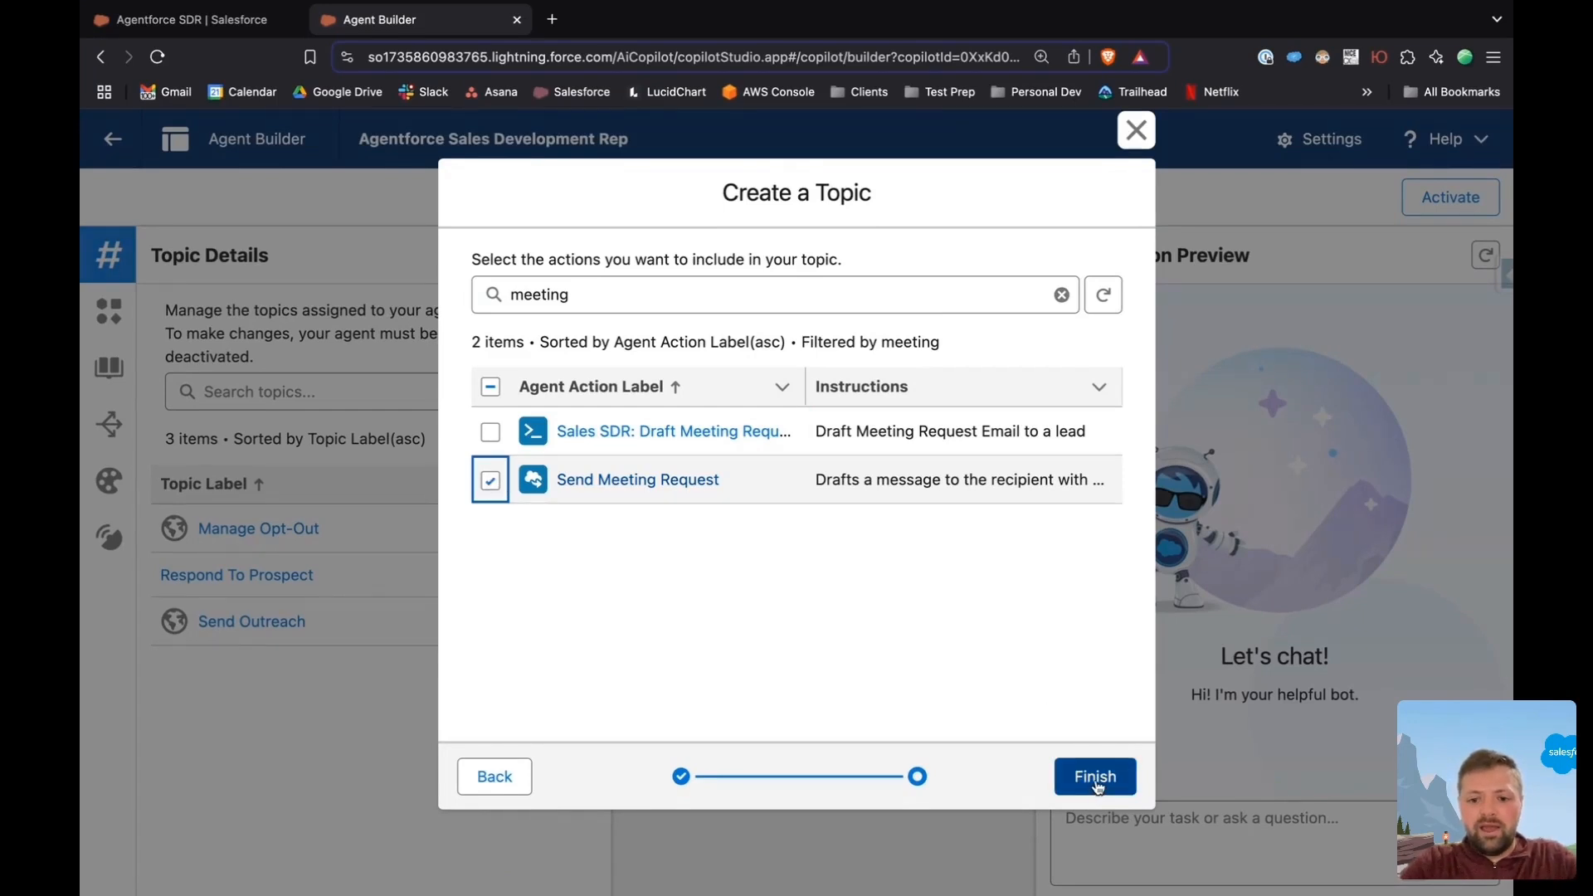
click(1094, 777)
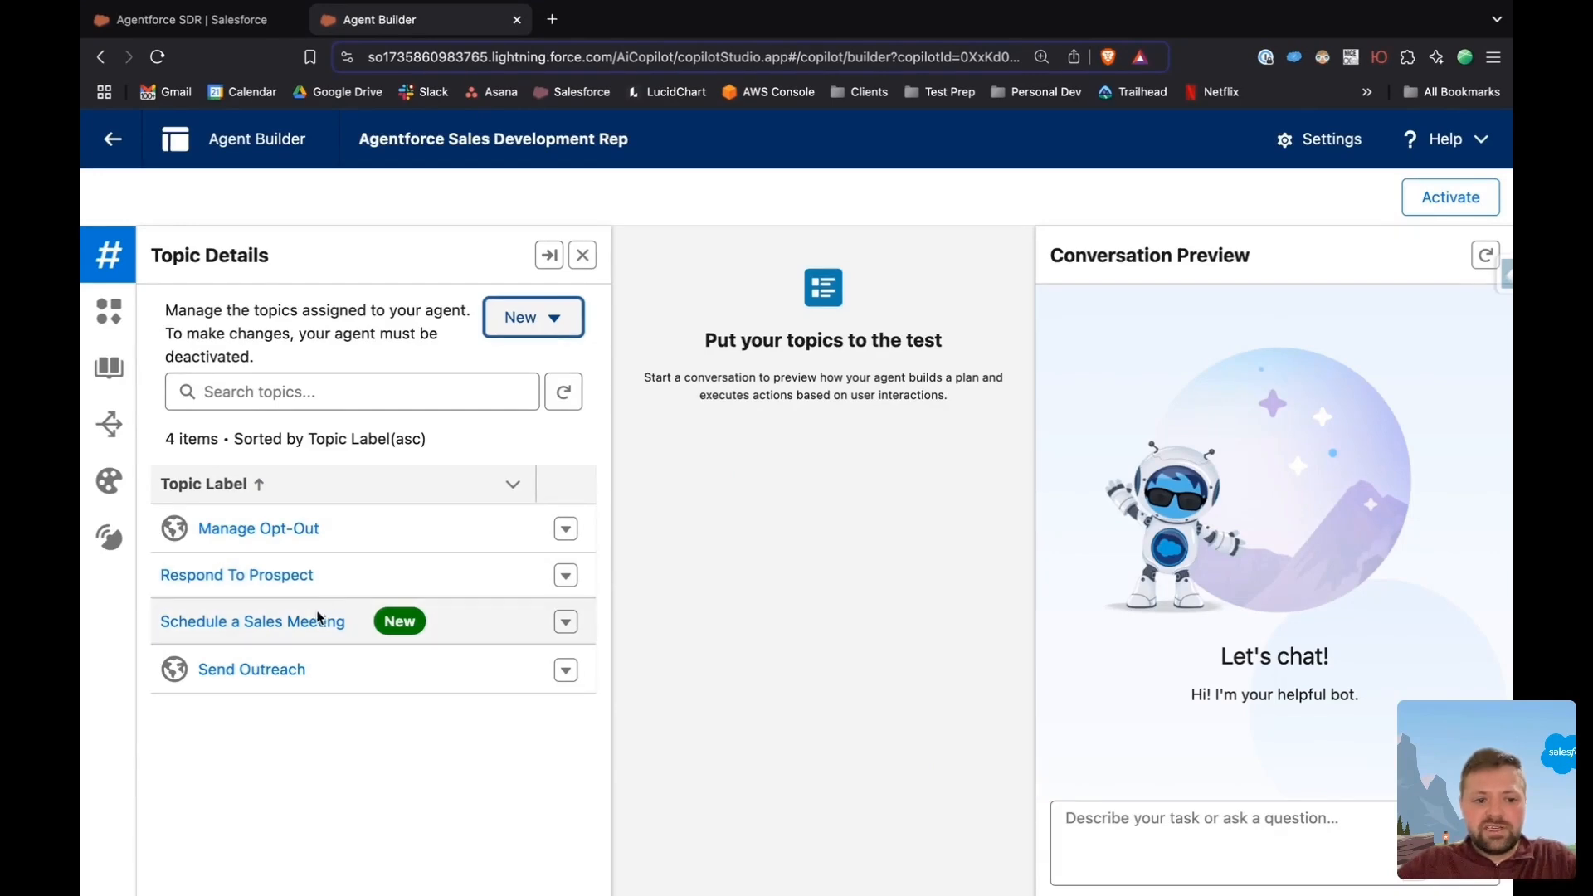
click(252, 621)
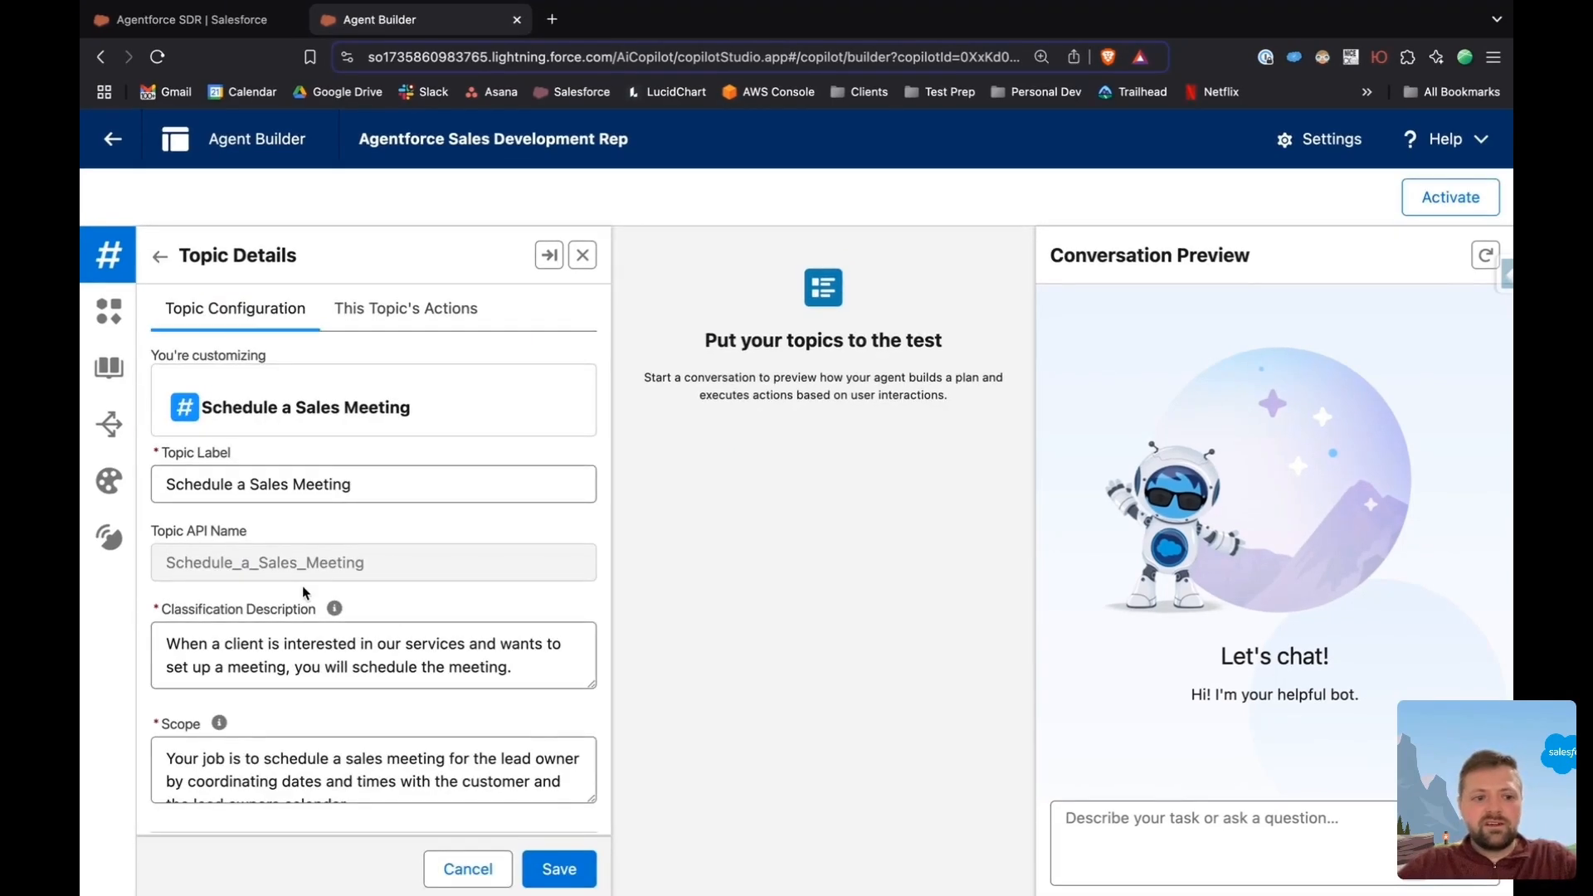
scroll(up, 3)
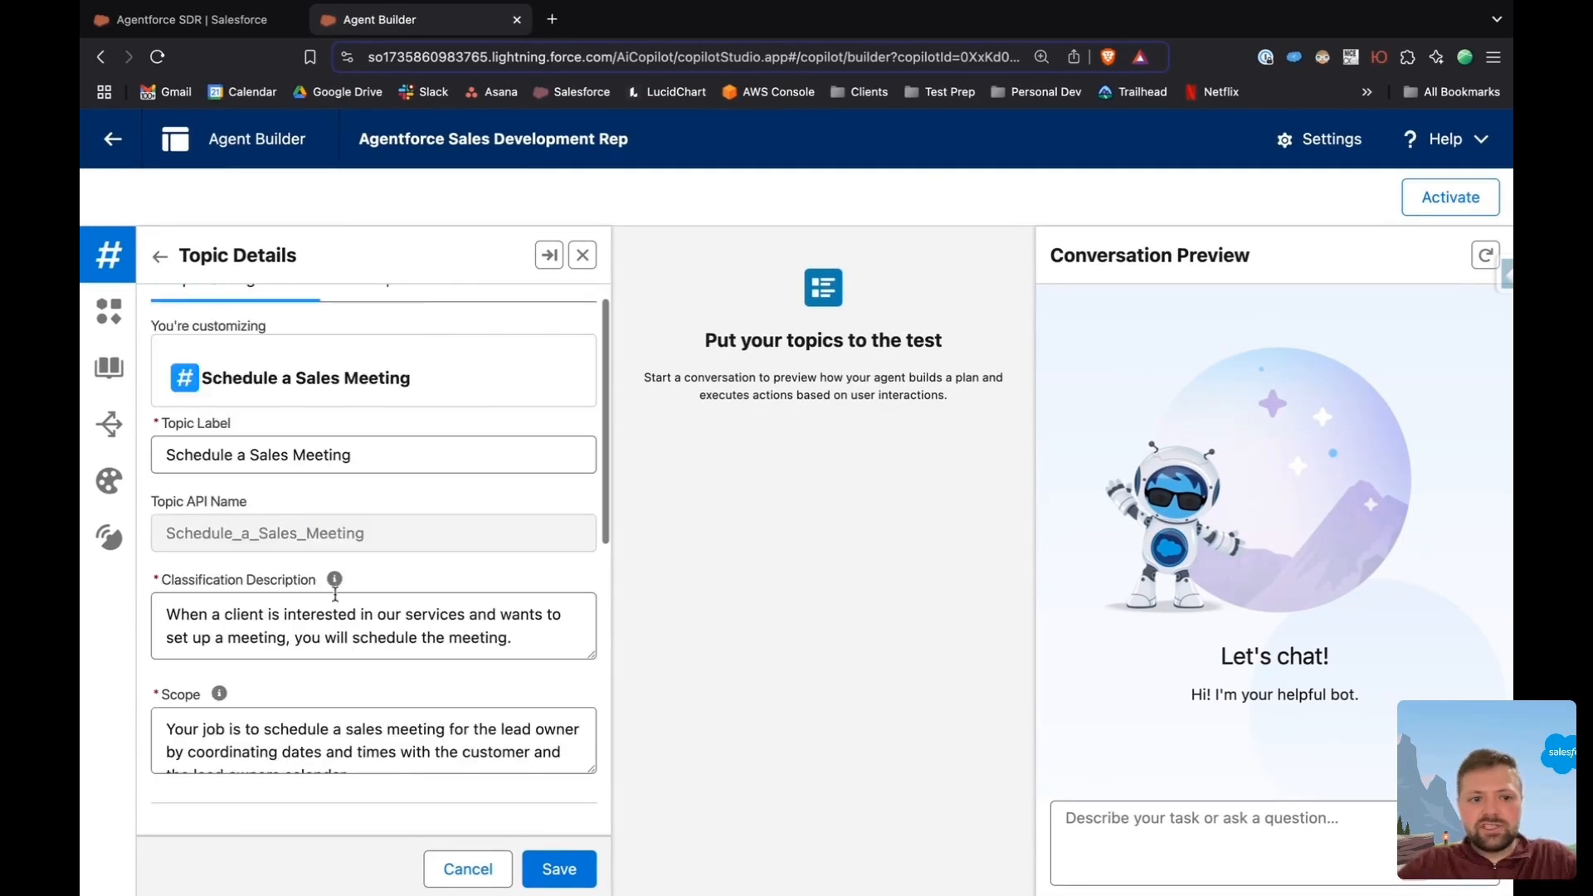
click(406, 308)
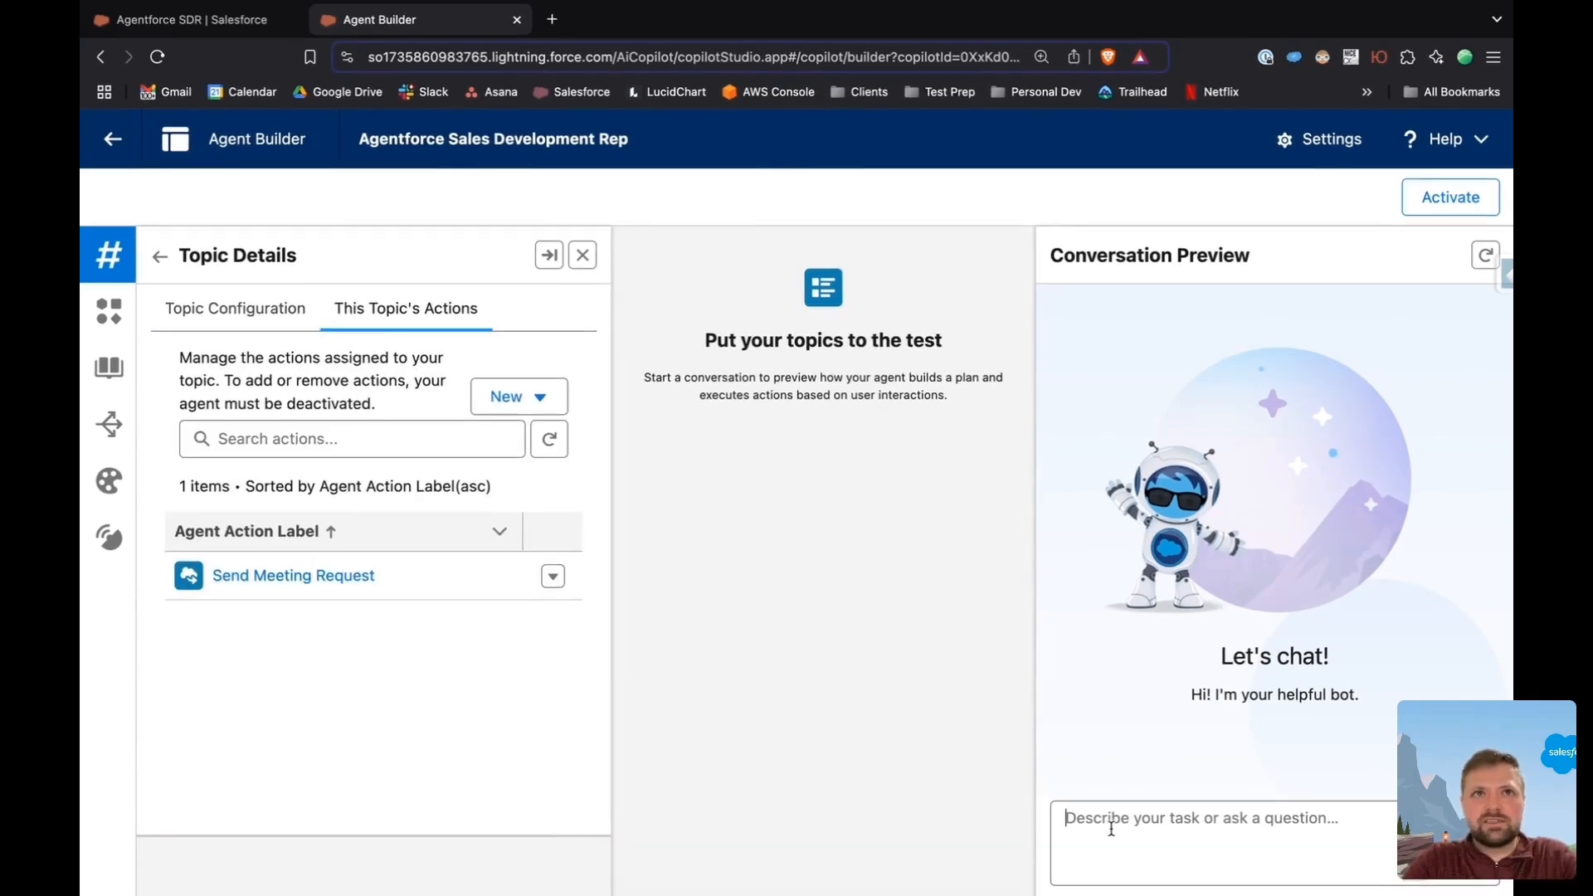
text(I need a)
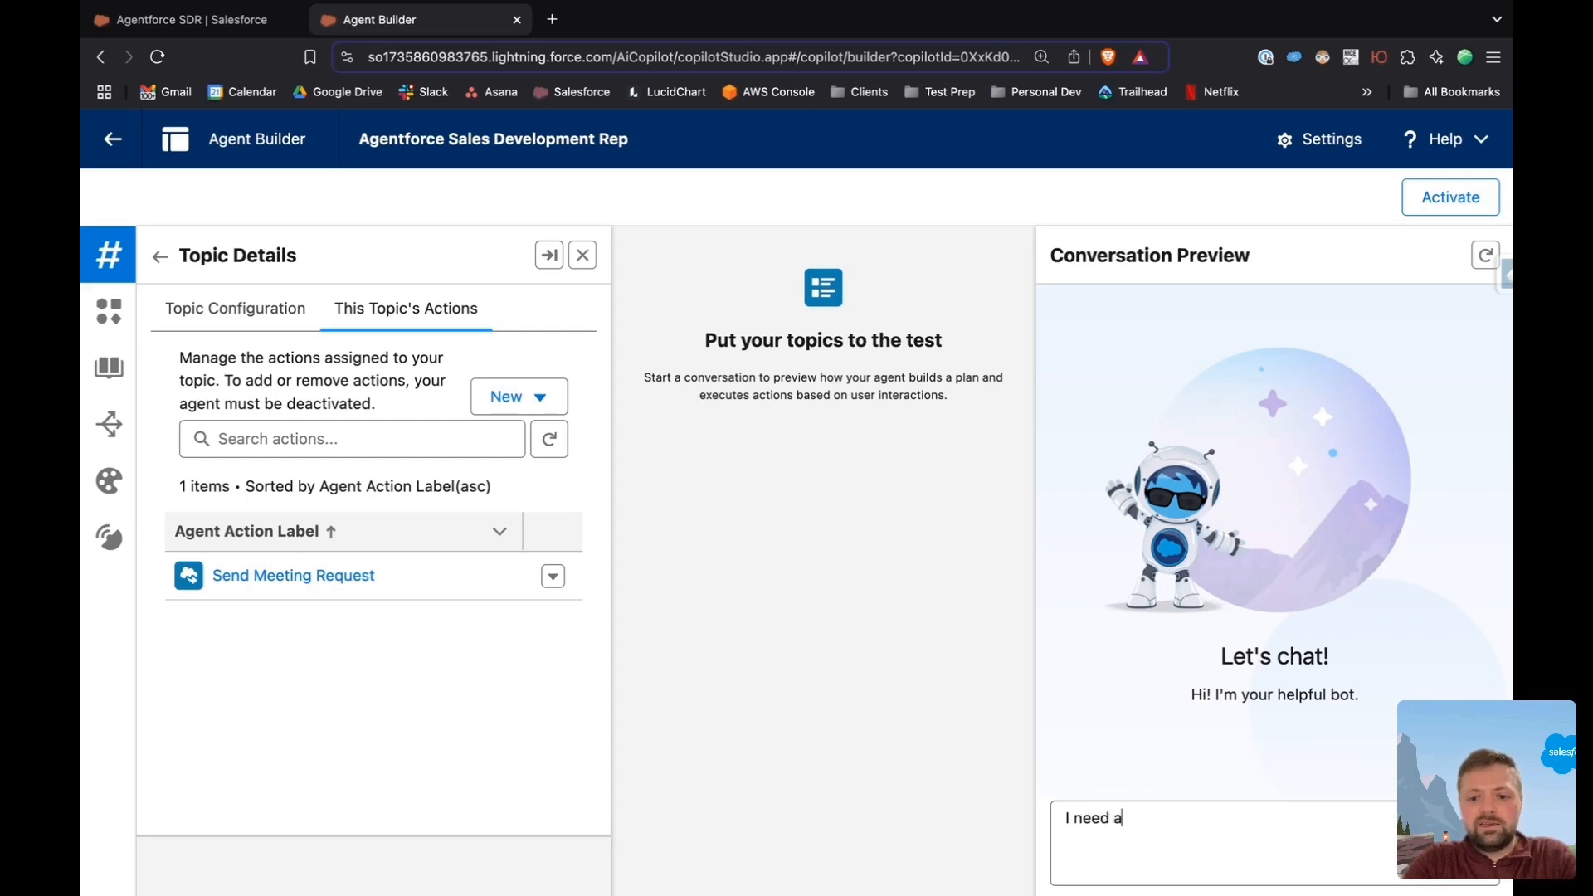
key(Return)
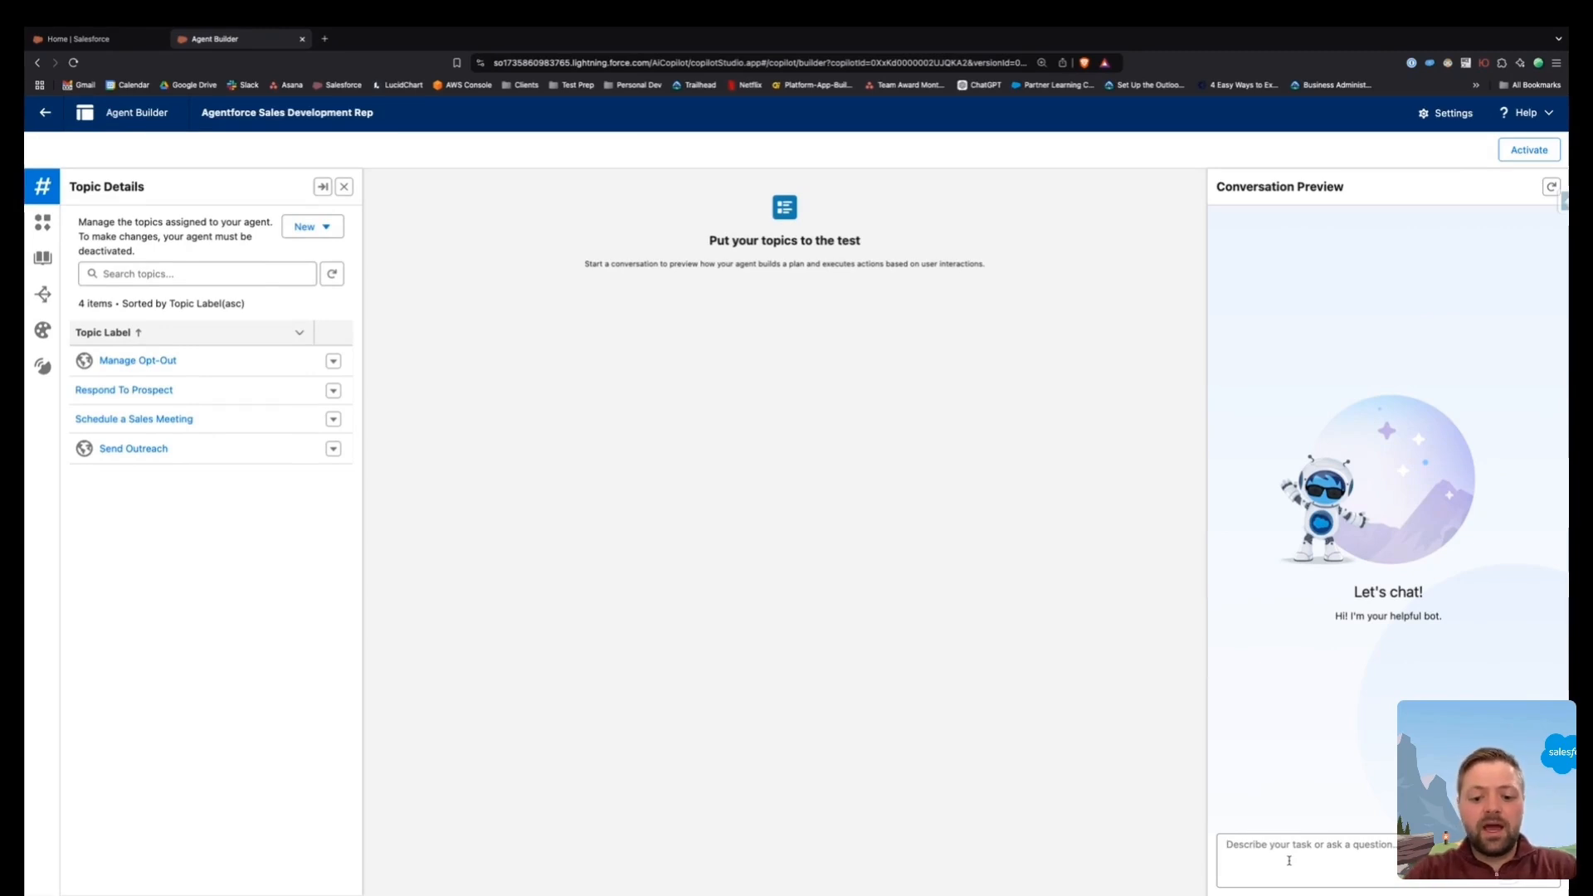
- Enter the test message 'I liked you, can we set up a...' in Conversation Preview
text(I liked your product)
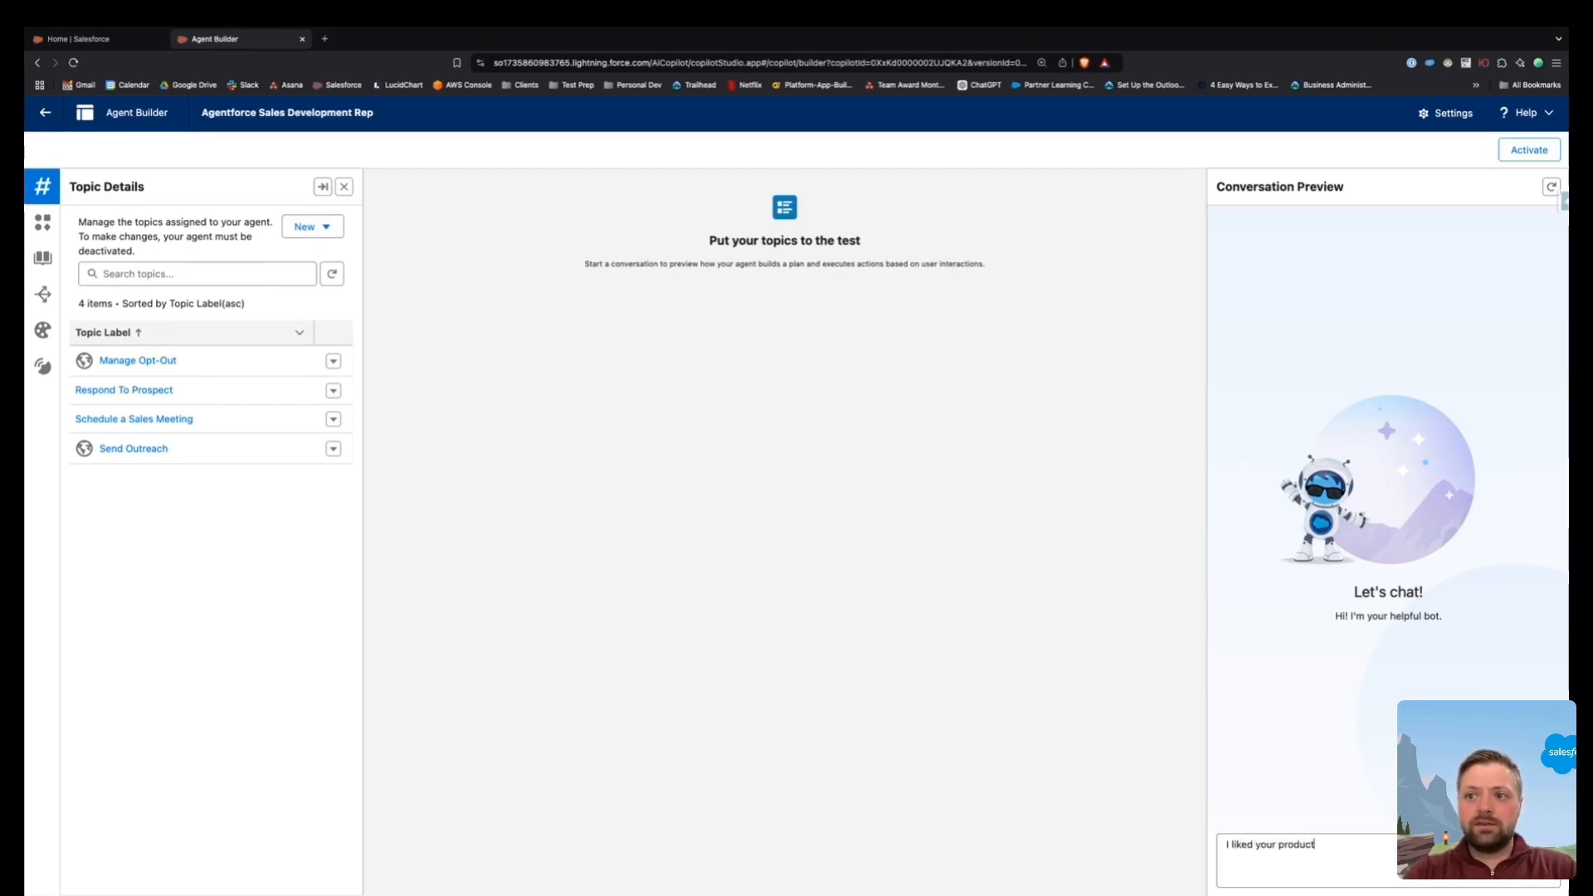
text(, can we)
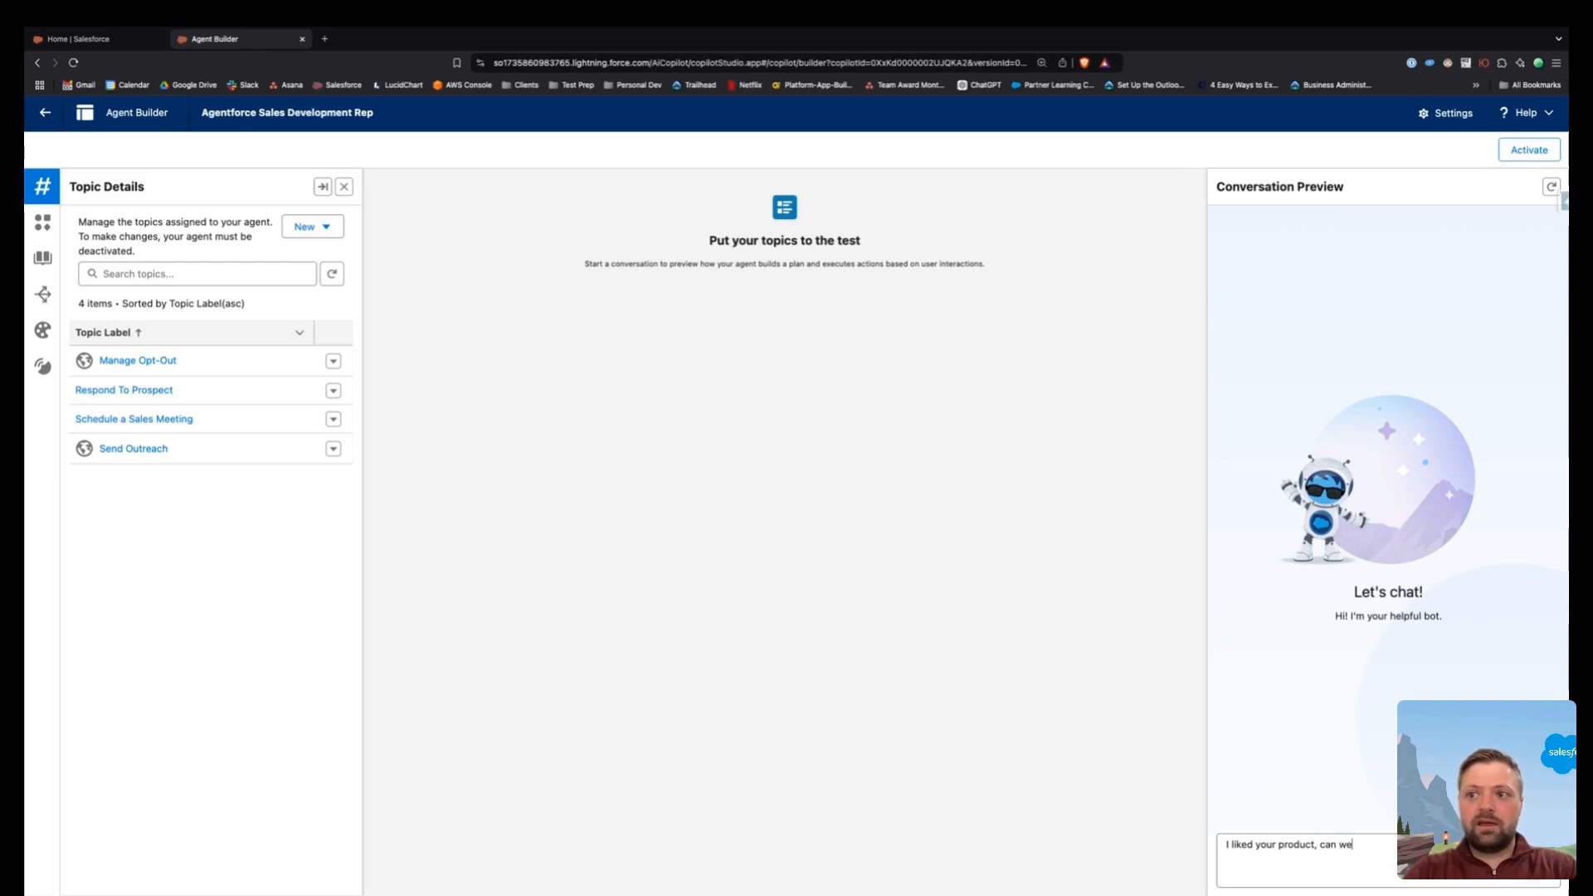
text(set up a r)
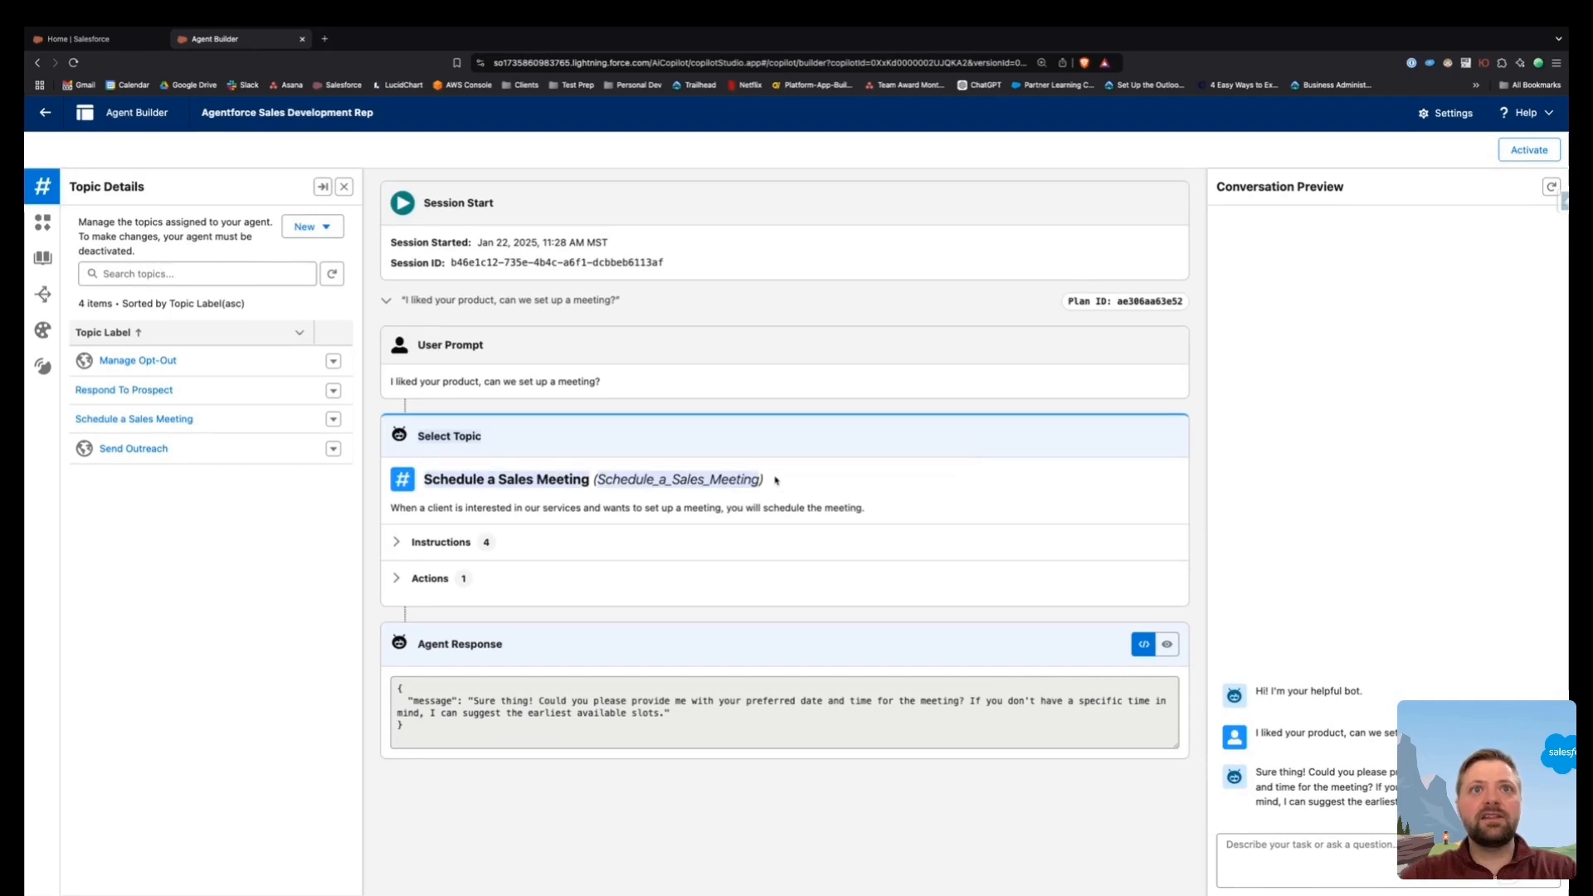
mouse_move(1311, 819)
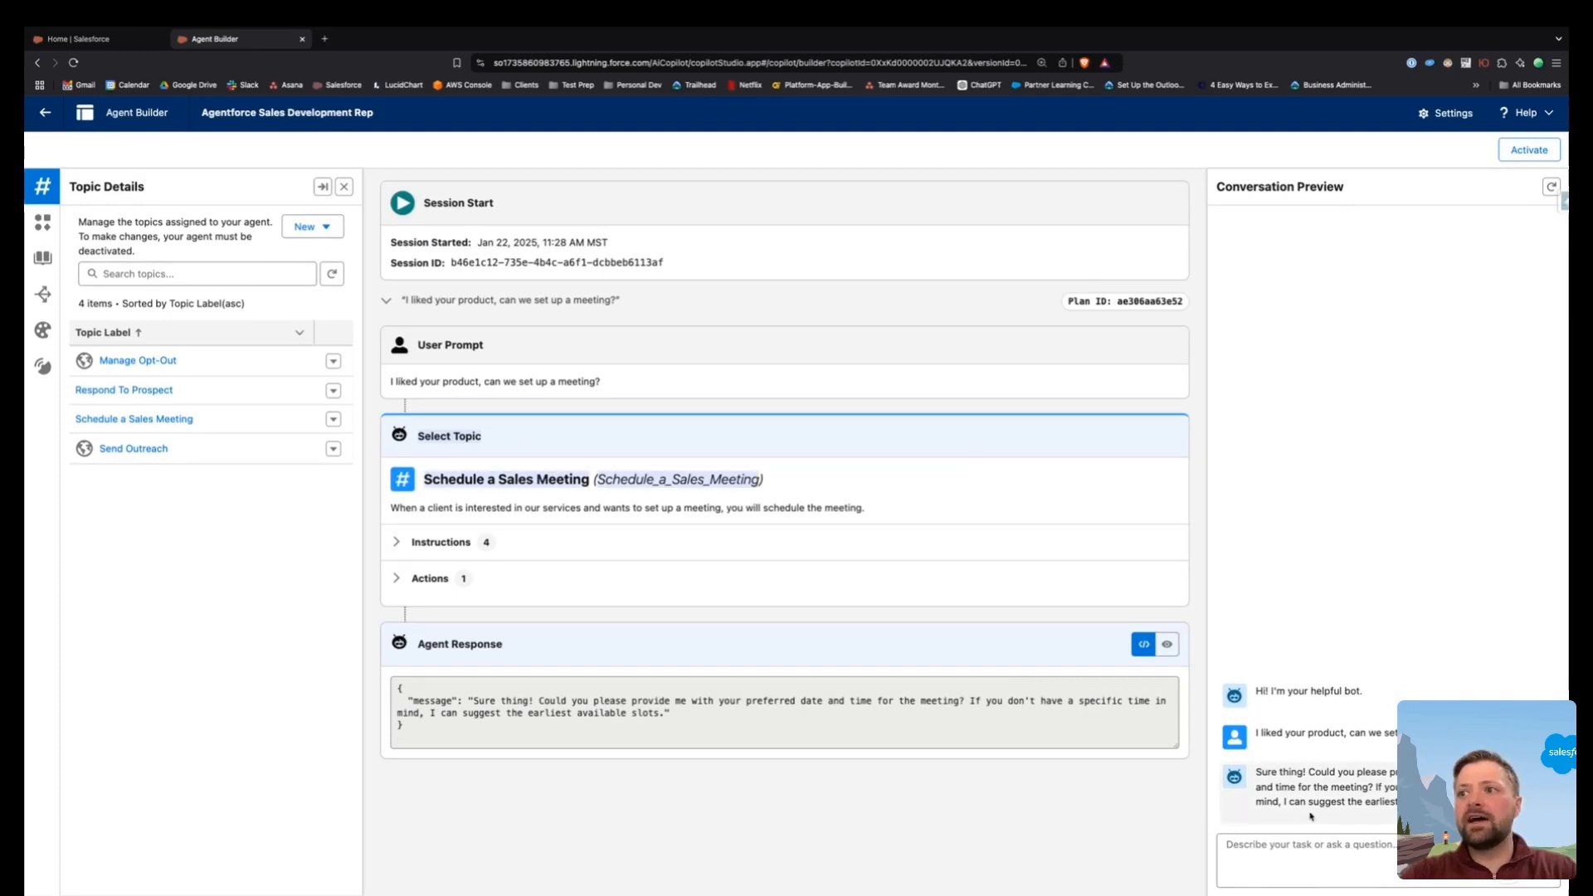